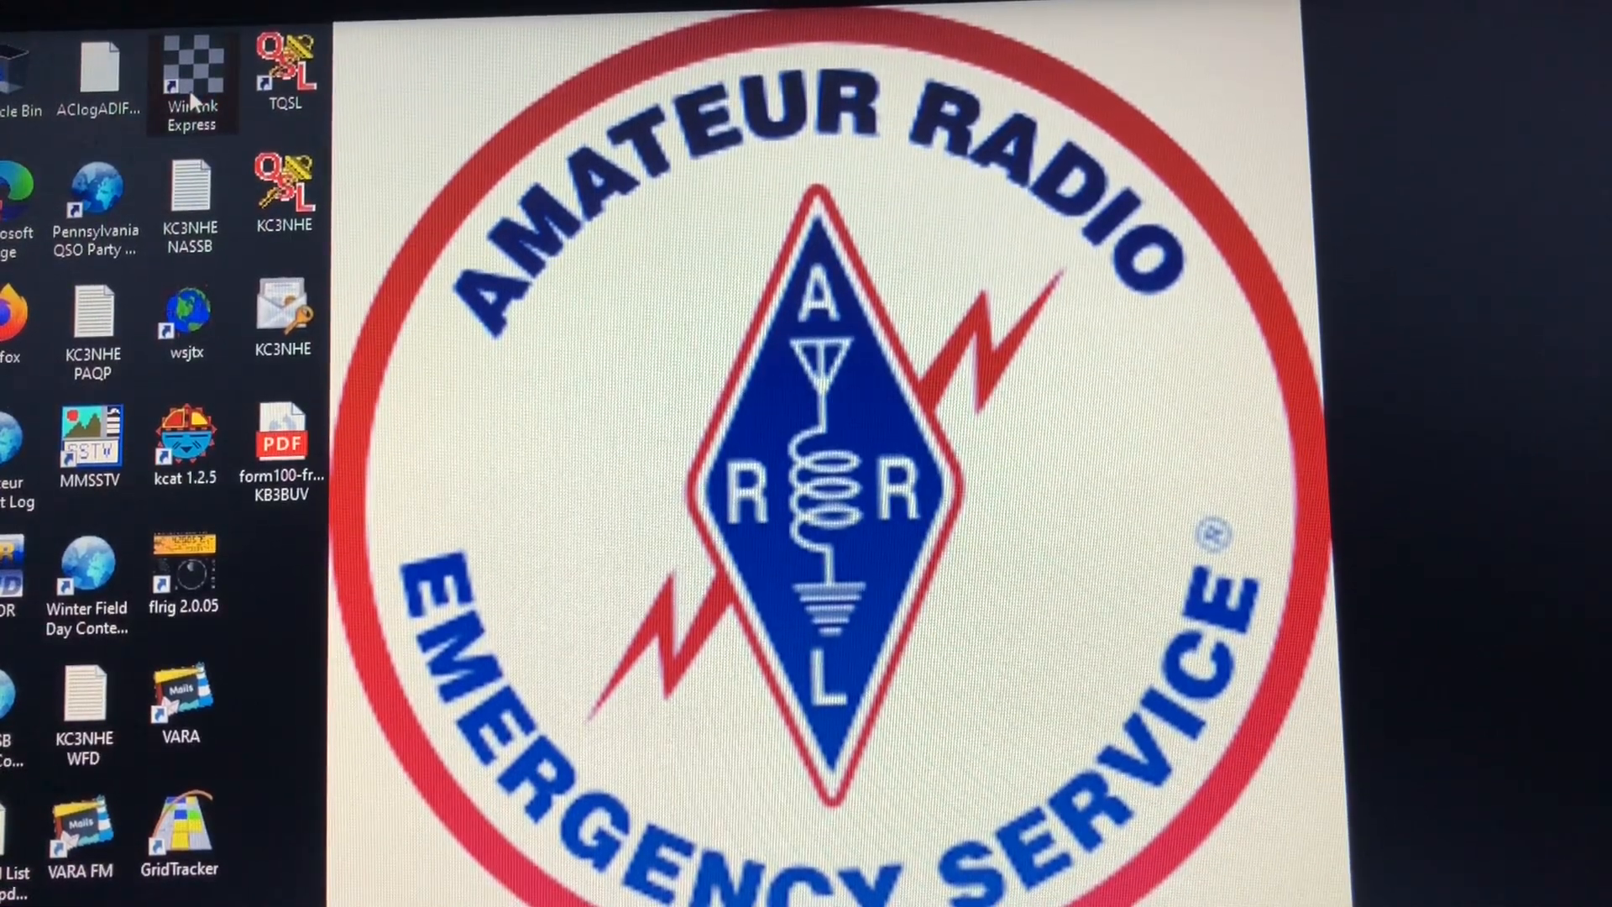
- Launch Winlink Express from the desktop and choose Vara FM Winlink as the session type
{"action": "double_click", "coordinate": [193, 62]}
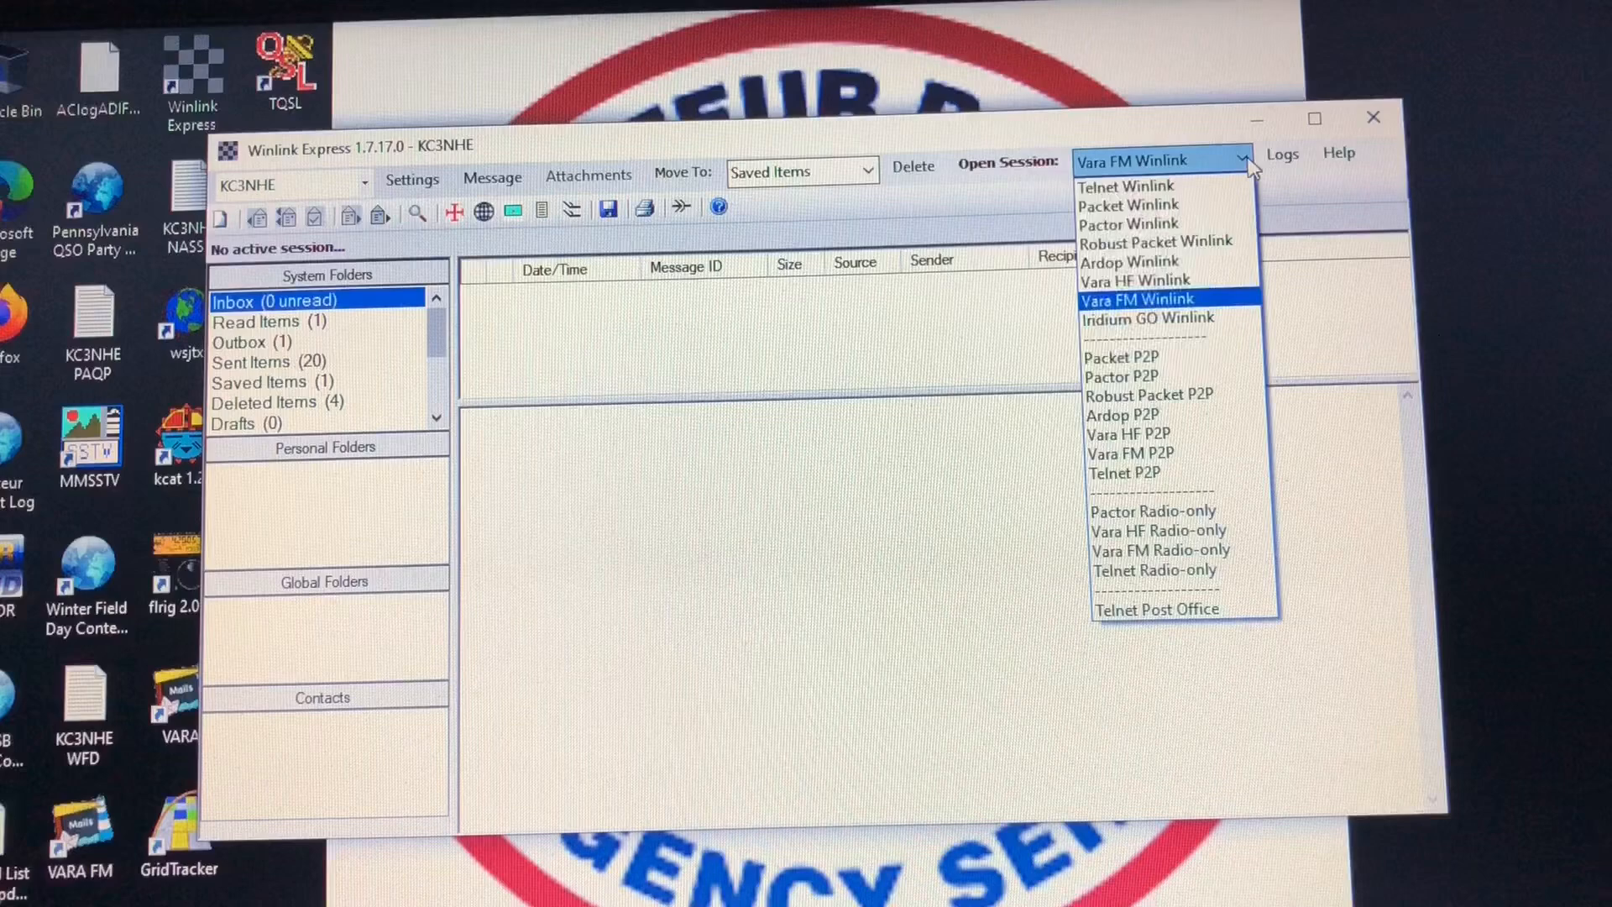
{"action": "mouse_move", "coordinate": [1136, 280]}
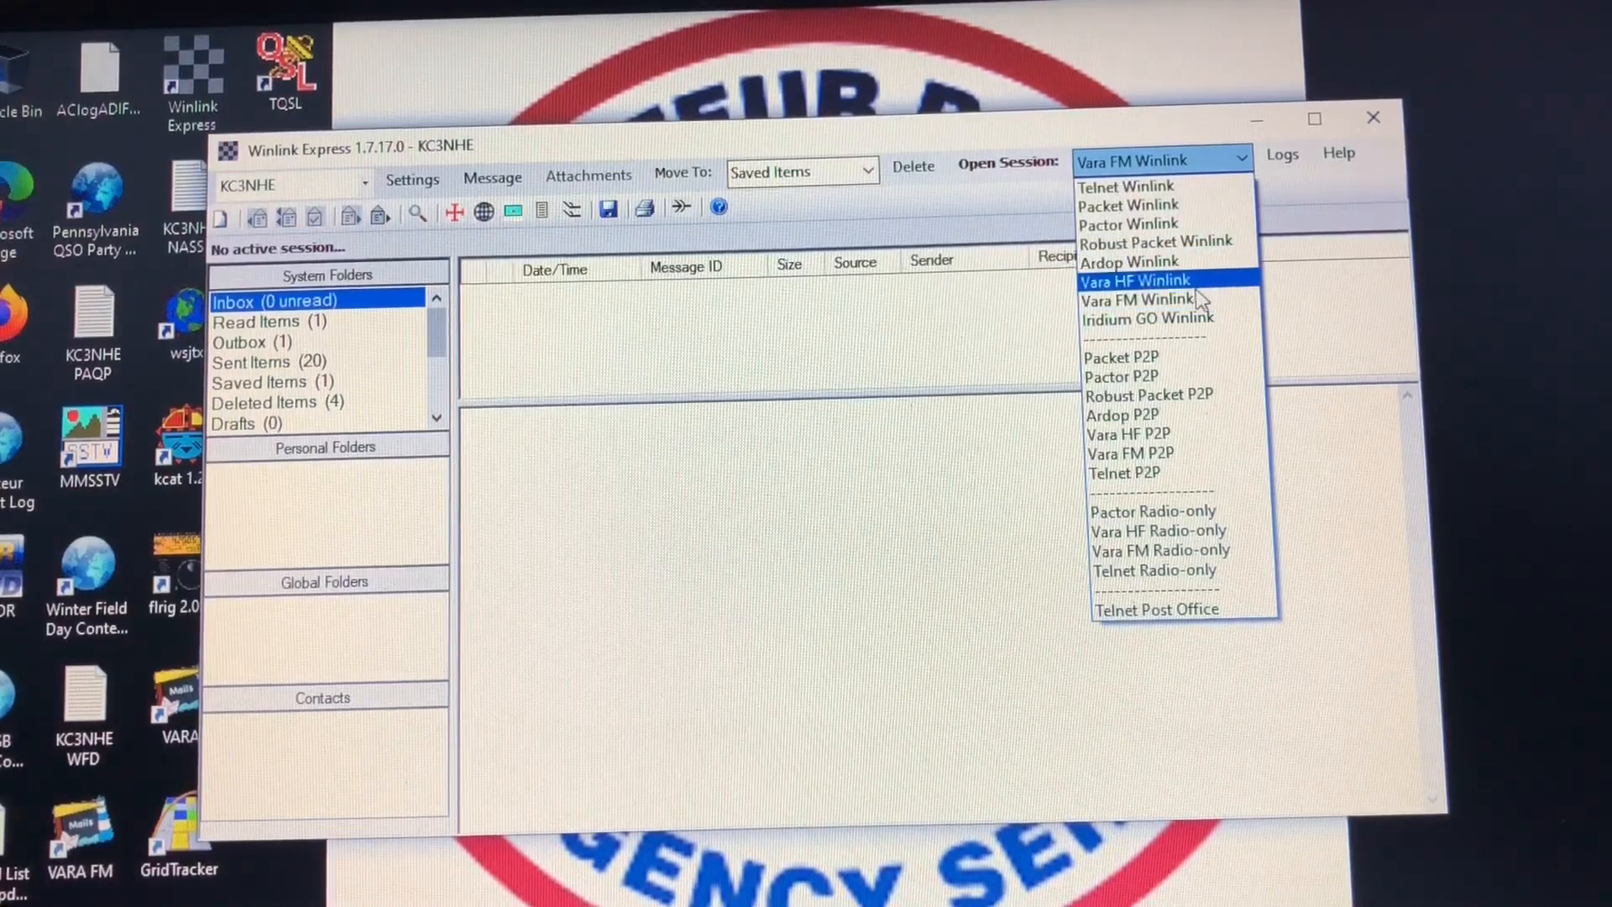
{"action": "mouse_move", "coordinate": [1137, 299]}
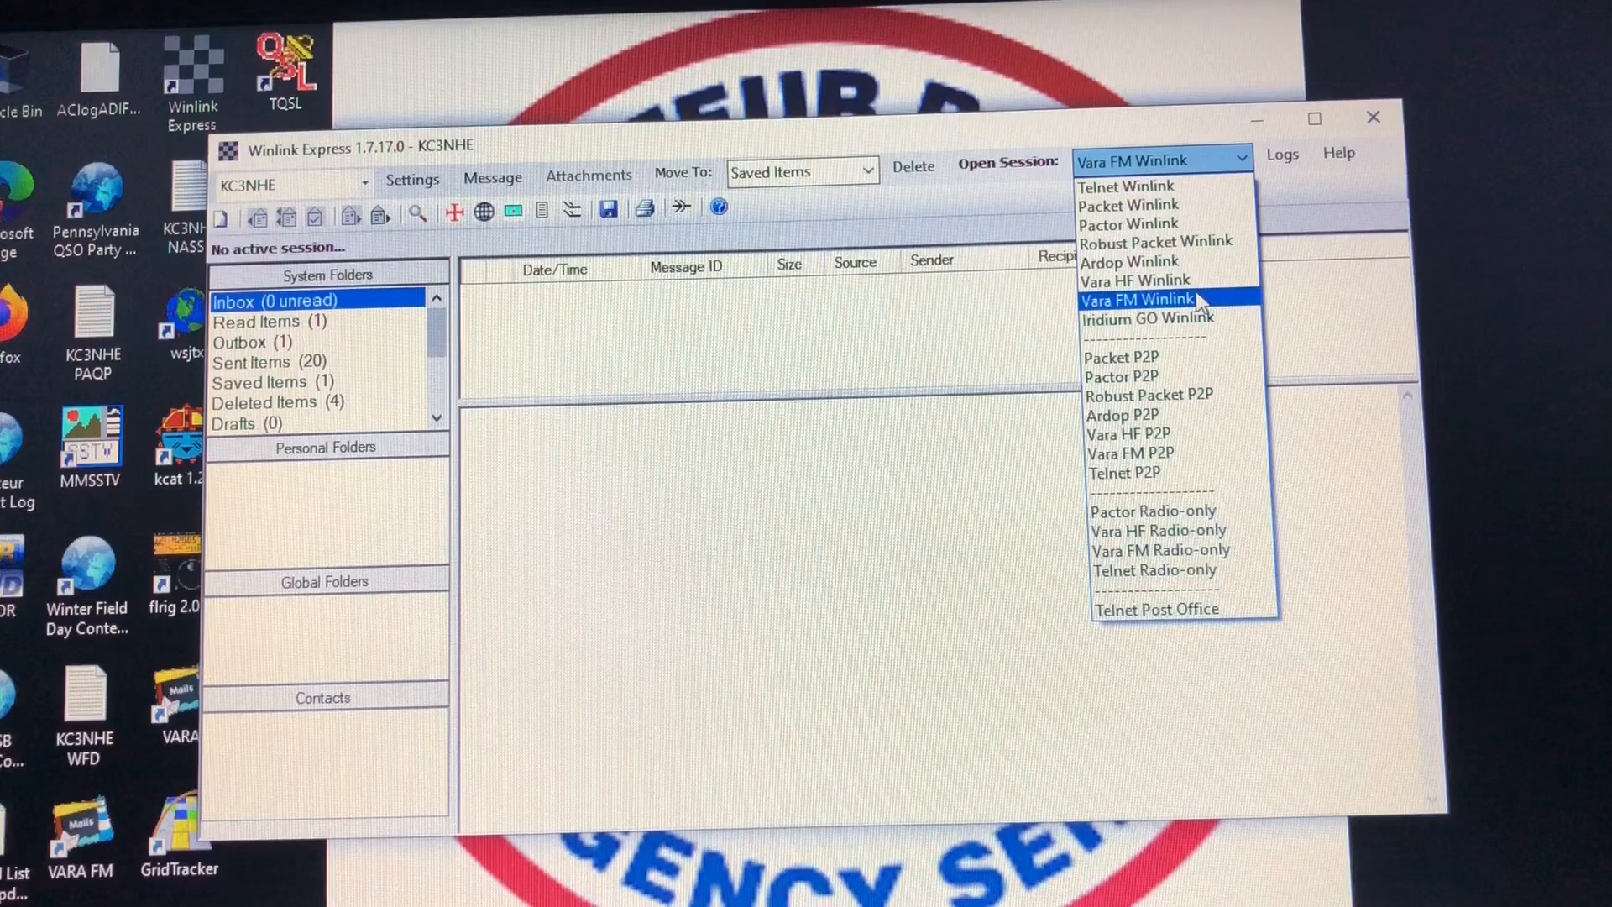
{"action": "left_click", "coordinate": [1137, 299]}
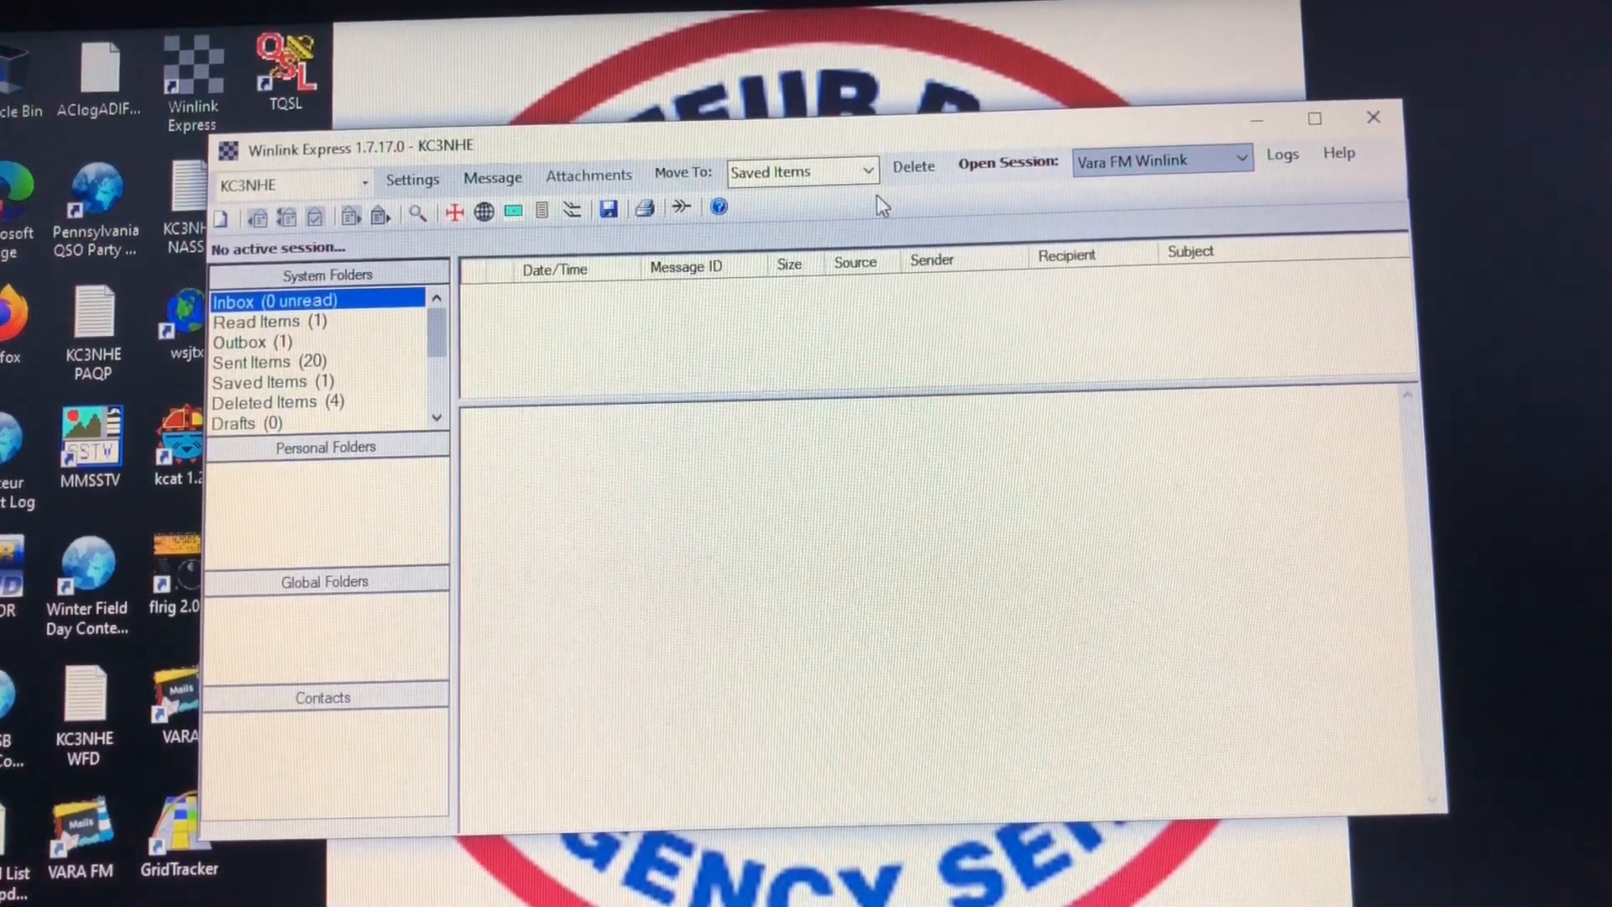
{"action": "mouse_move", "coordinate": [682, 210]}
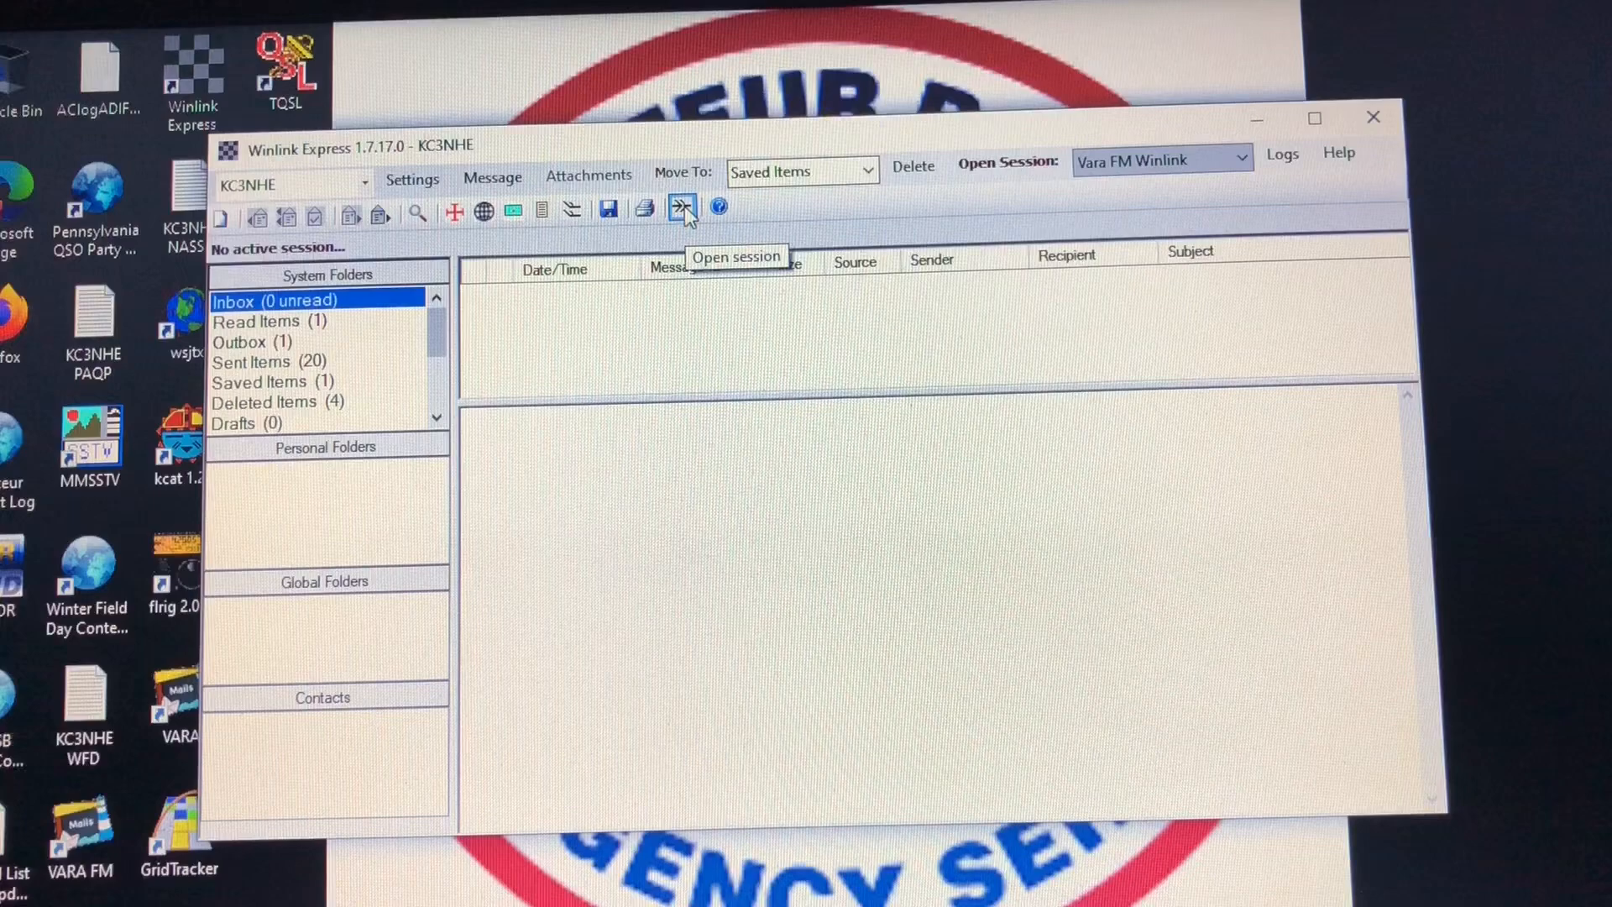
- Start the Vara FM Winlink session, launching the VARA FM modem targeting W3XOX-10 on 145.070
{"action": "left_click", "coordinate": [682, 211]}
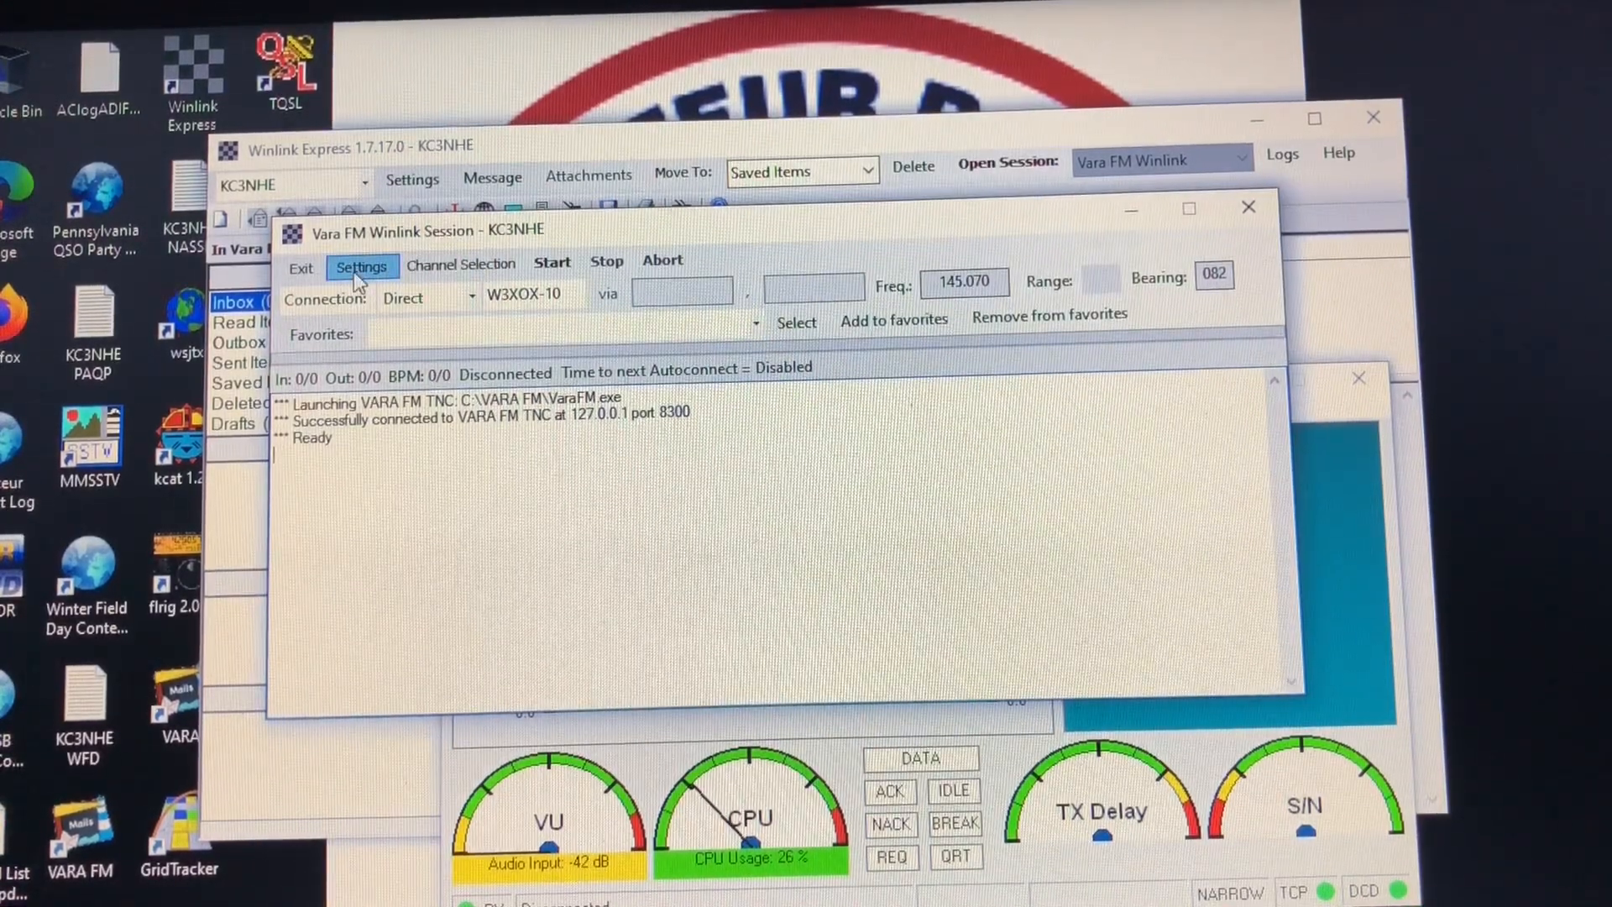
- Update the Vara TNC setup (127.0.0.1, port 8300) and bring the VARA FM modem window forward
{"action": "left_click", "coordinate": [362, 265]}
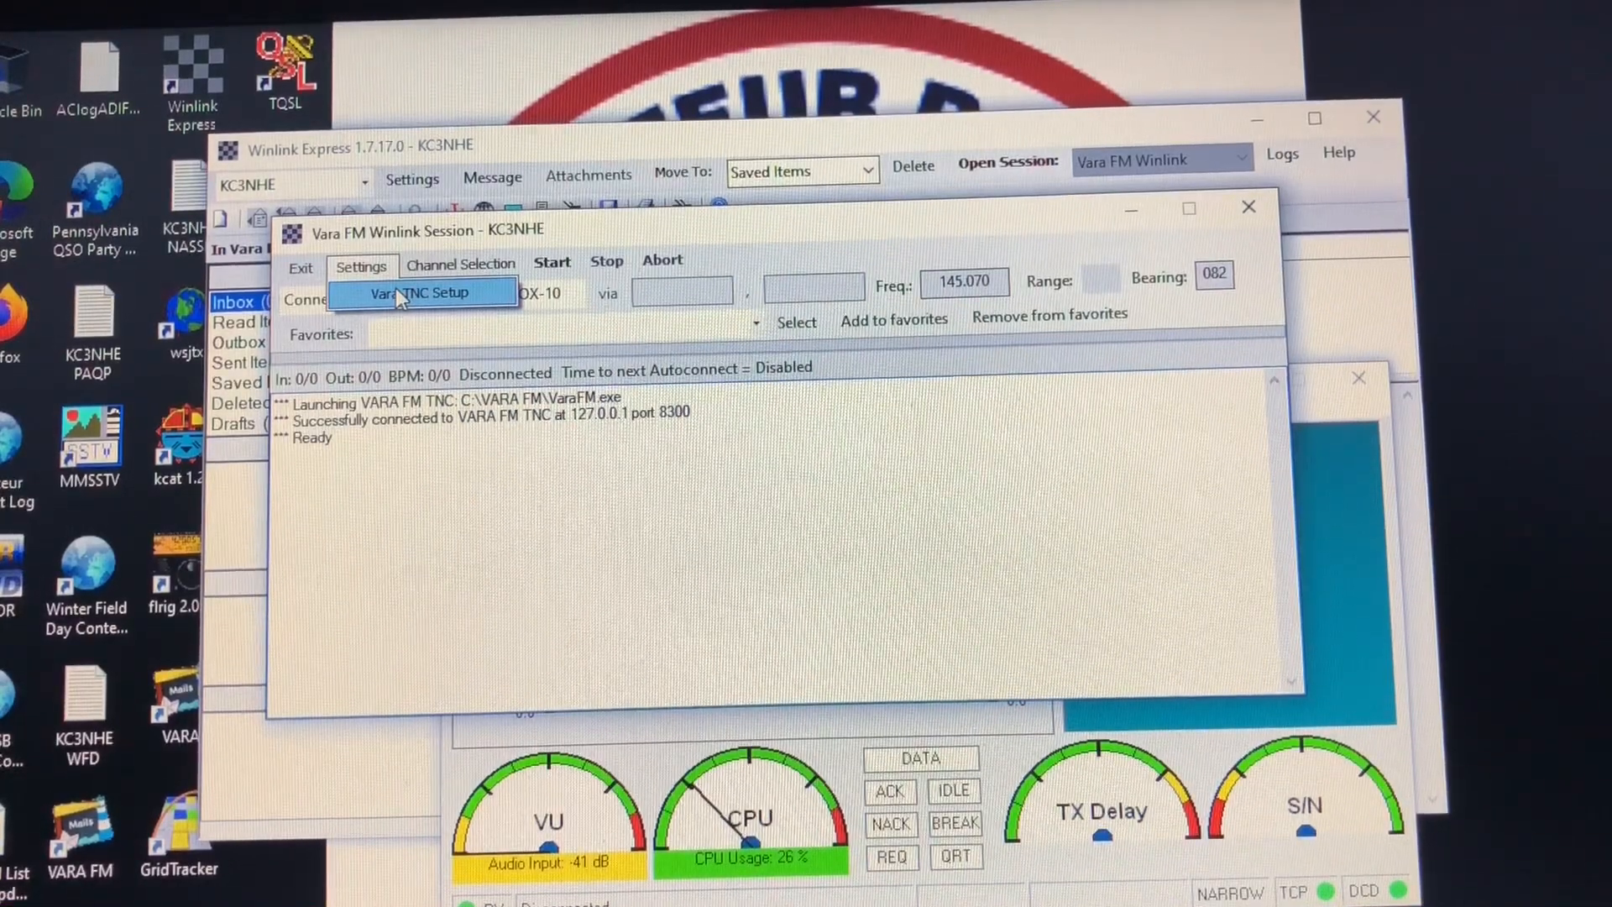
{"action": "left_click", "coordinate": [420, 292]}
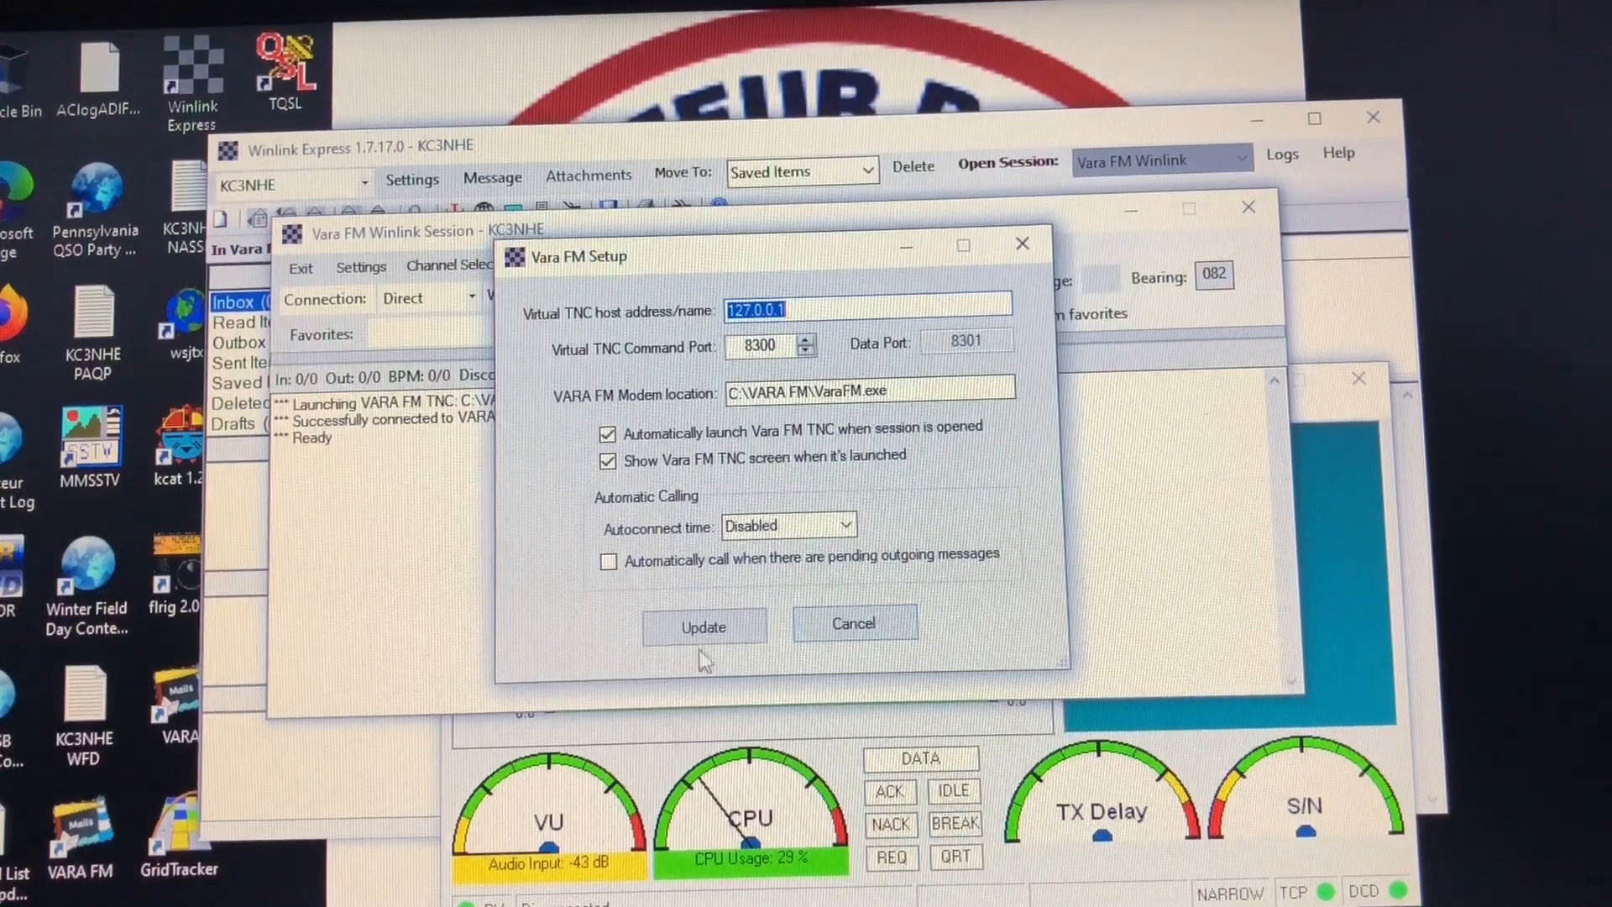
{"action": "left_click", "coordinate": [704, 626]}
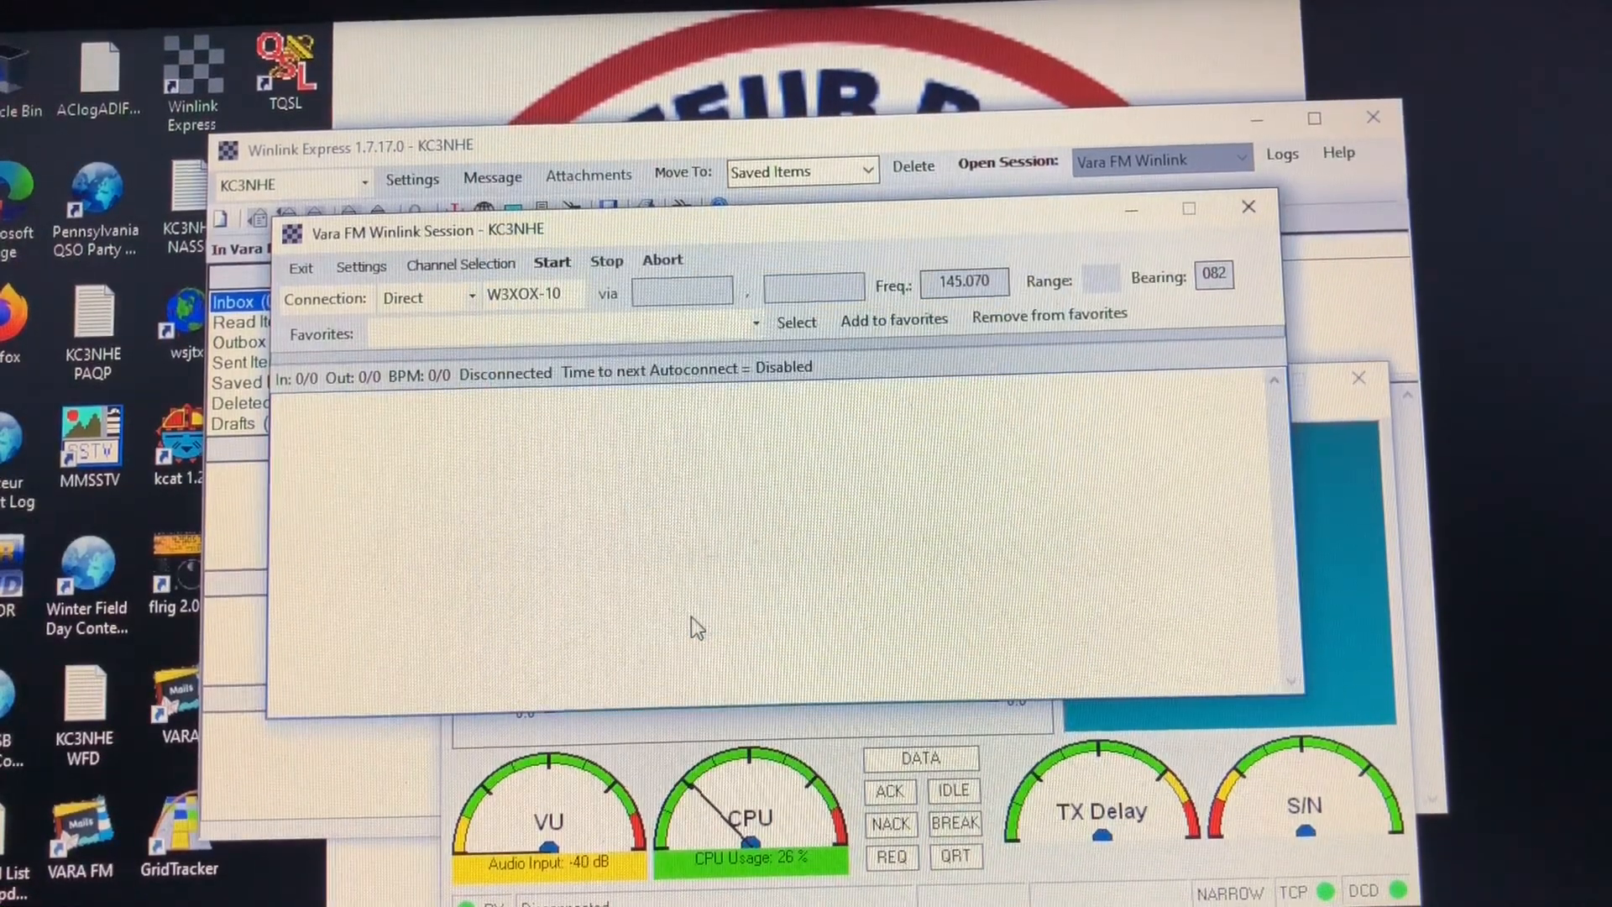
{"action": "left_click", "coordinate": [552, 260]}
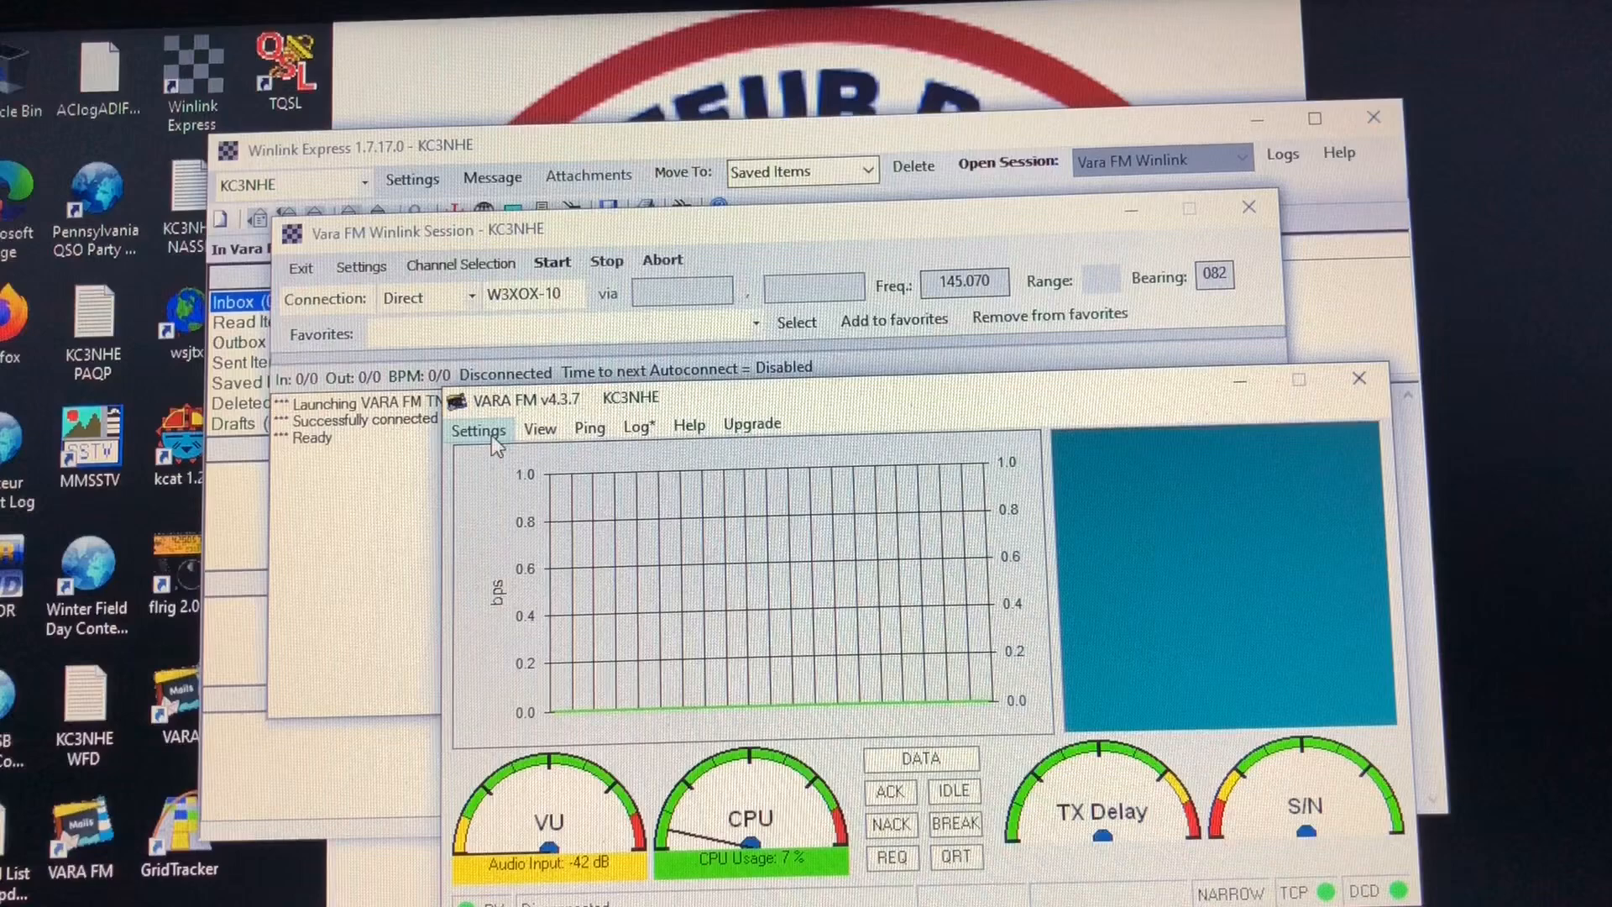
- Set the VARA FM system to NARROW, review 10 retries and ports 8300/8301, then close the setup
{"action": "left_click", "coordinate": [479, 430]}
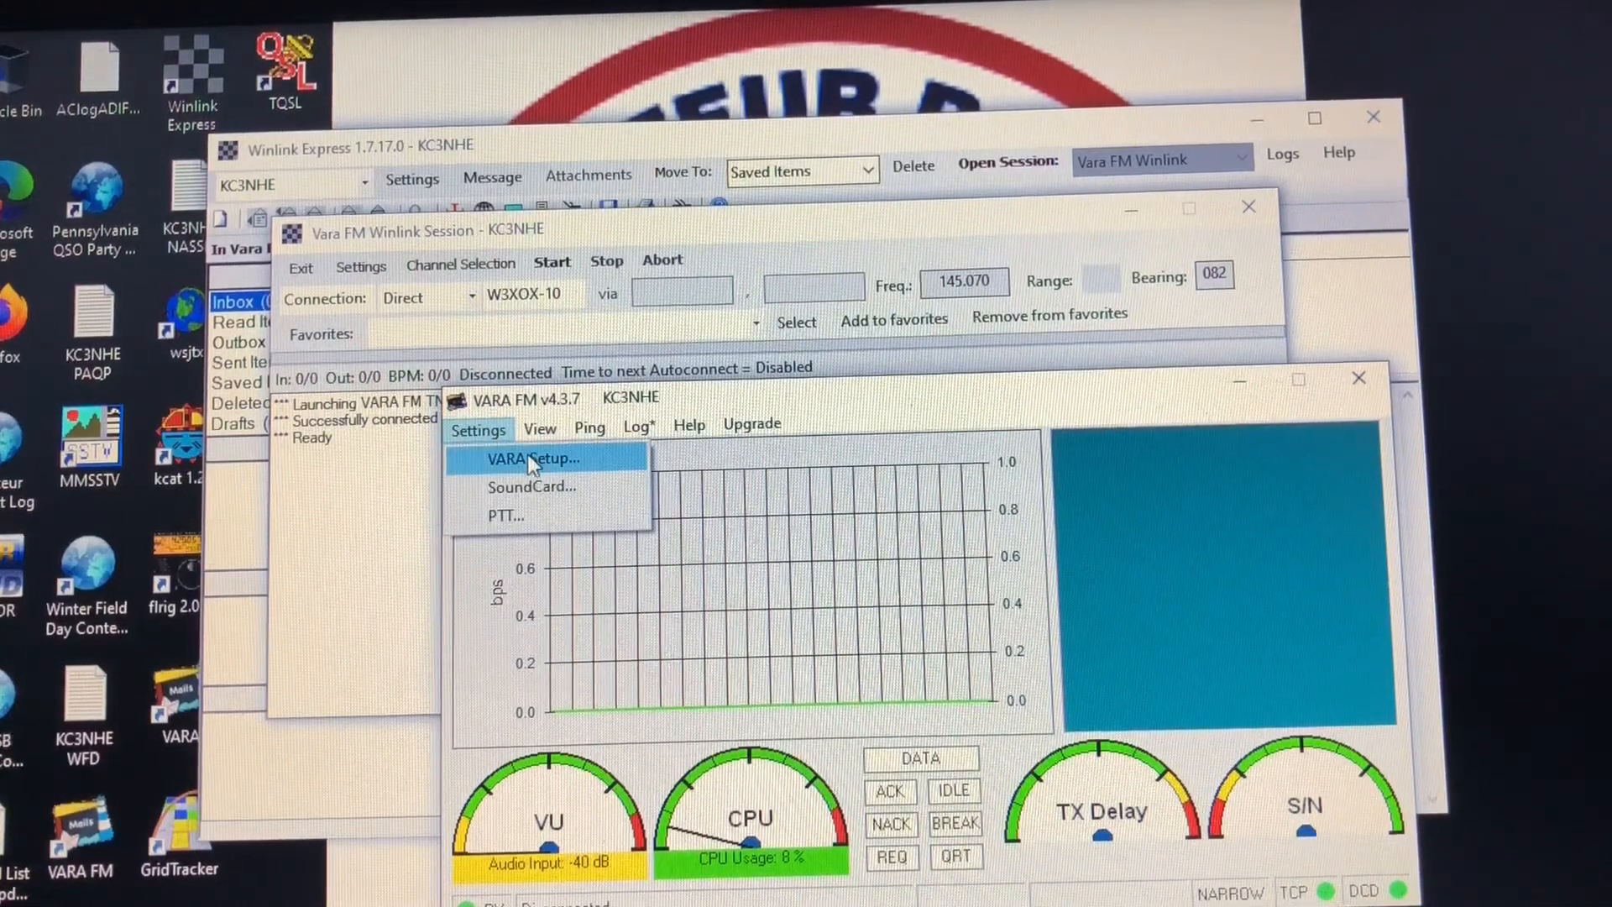
{"action": "left_click", "coordinate": [533, 458]}
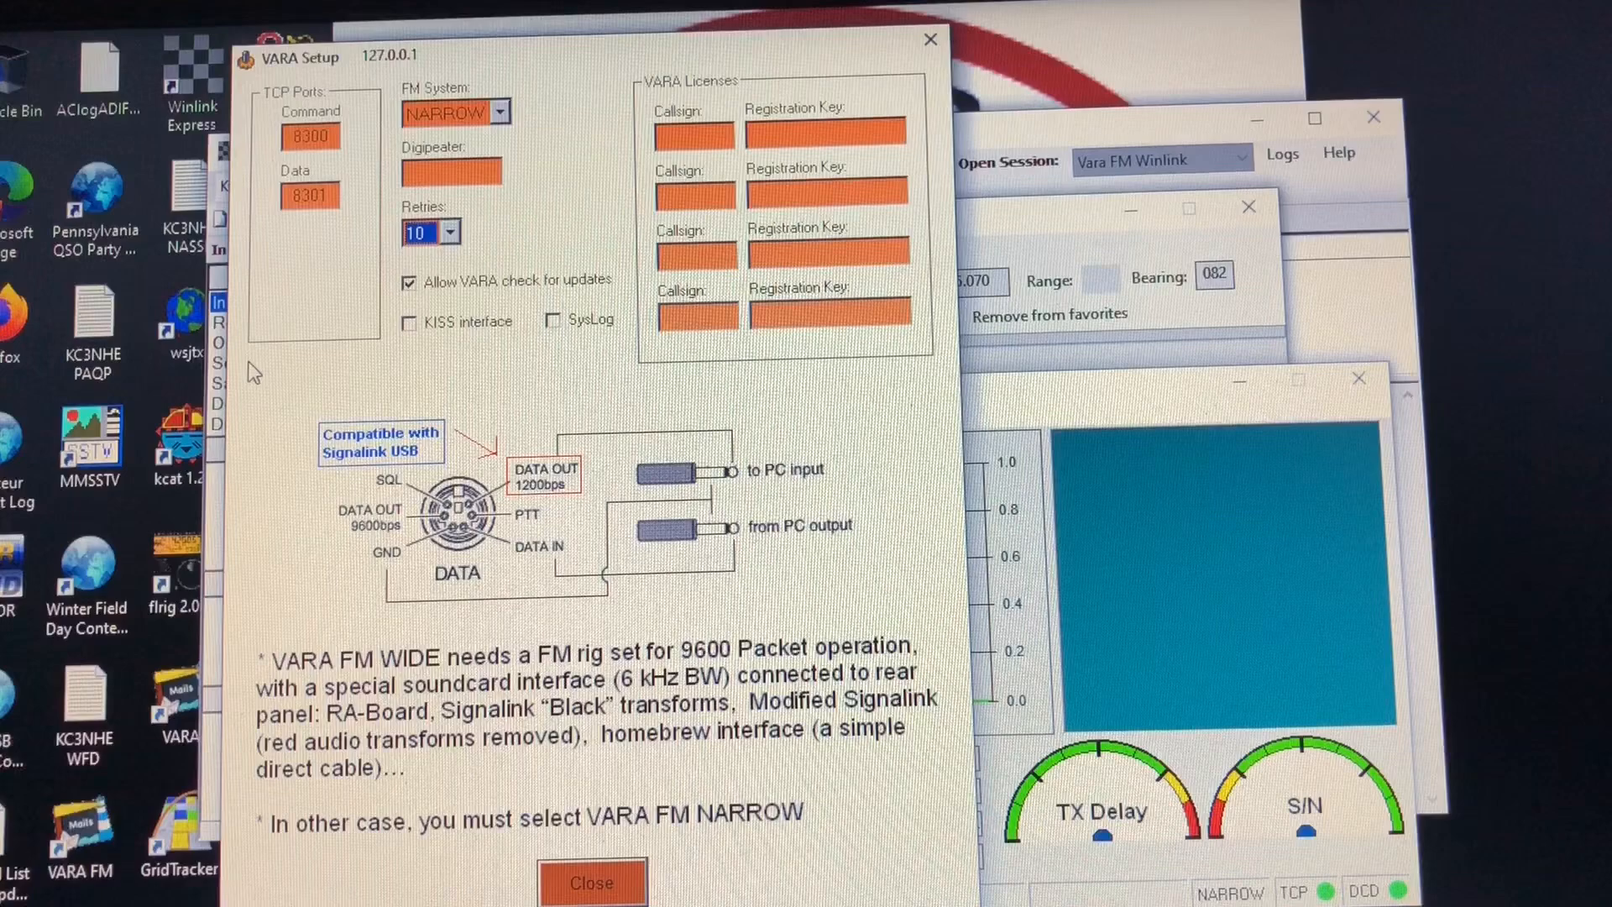
{"action": "left_click", "coordinate": [500, 111]}
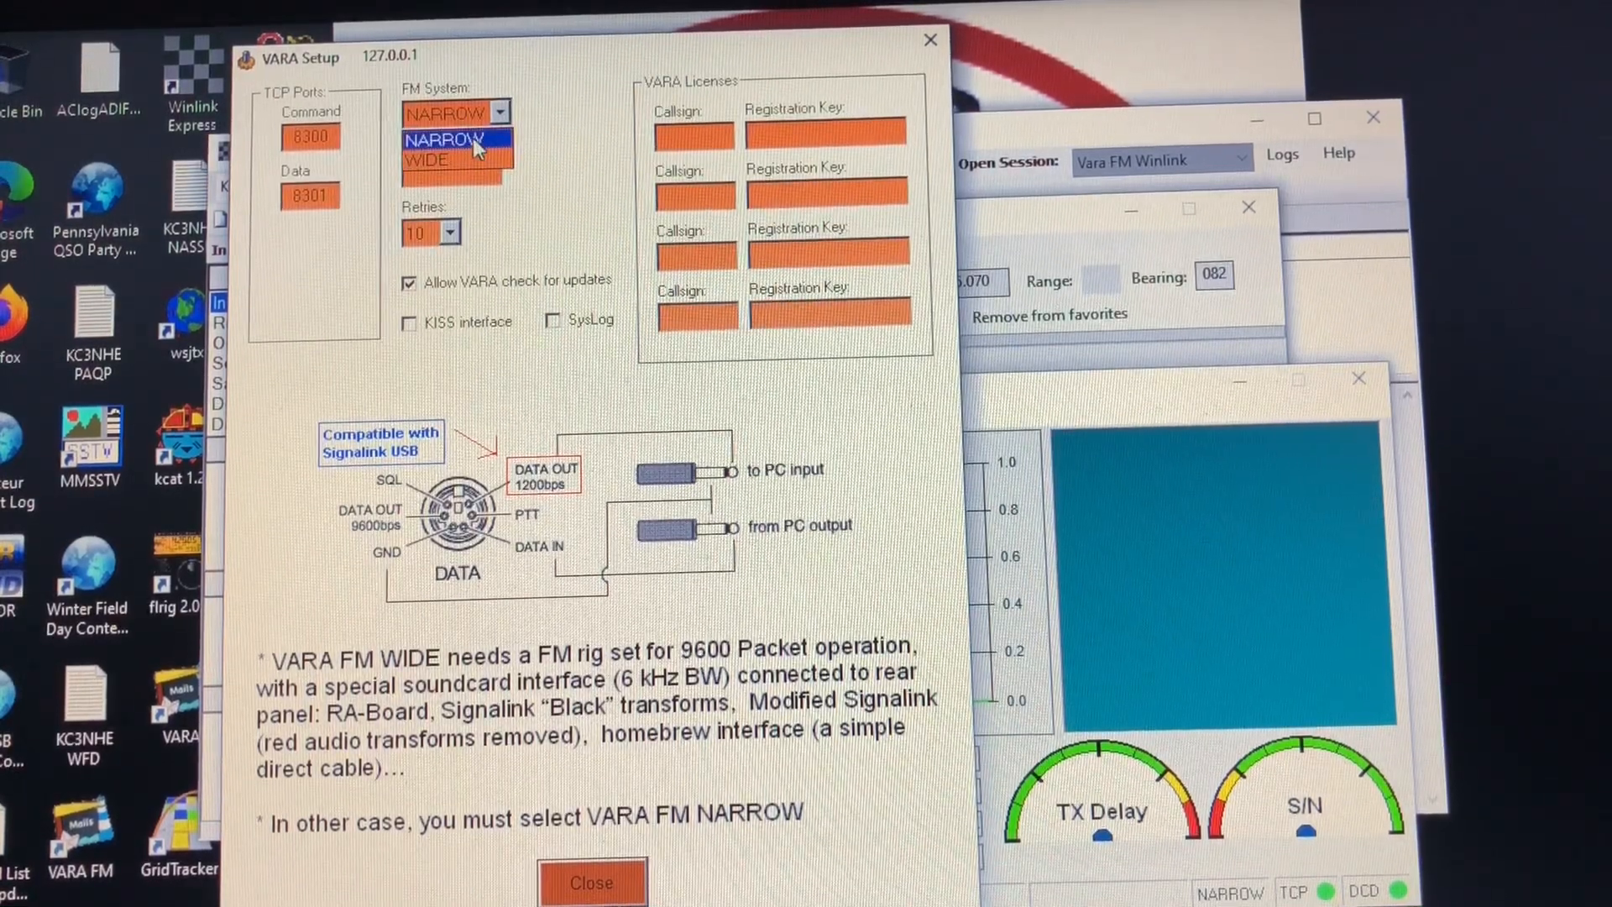
{"action": "left_click", "coordinate": [443, 139]}
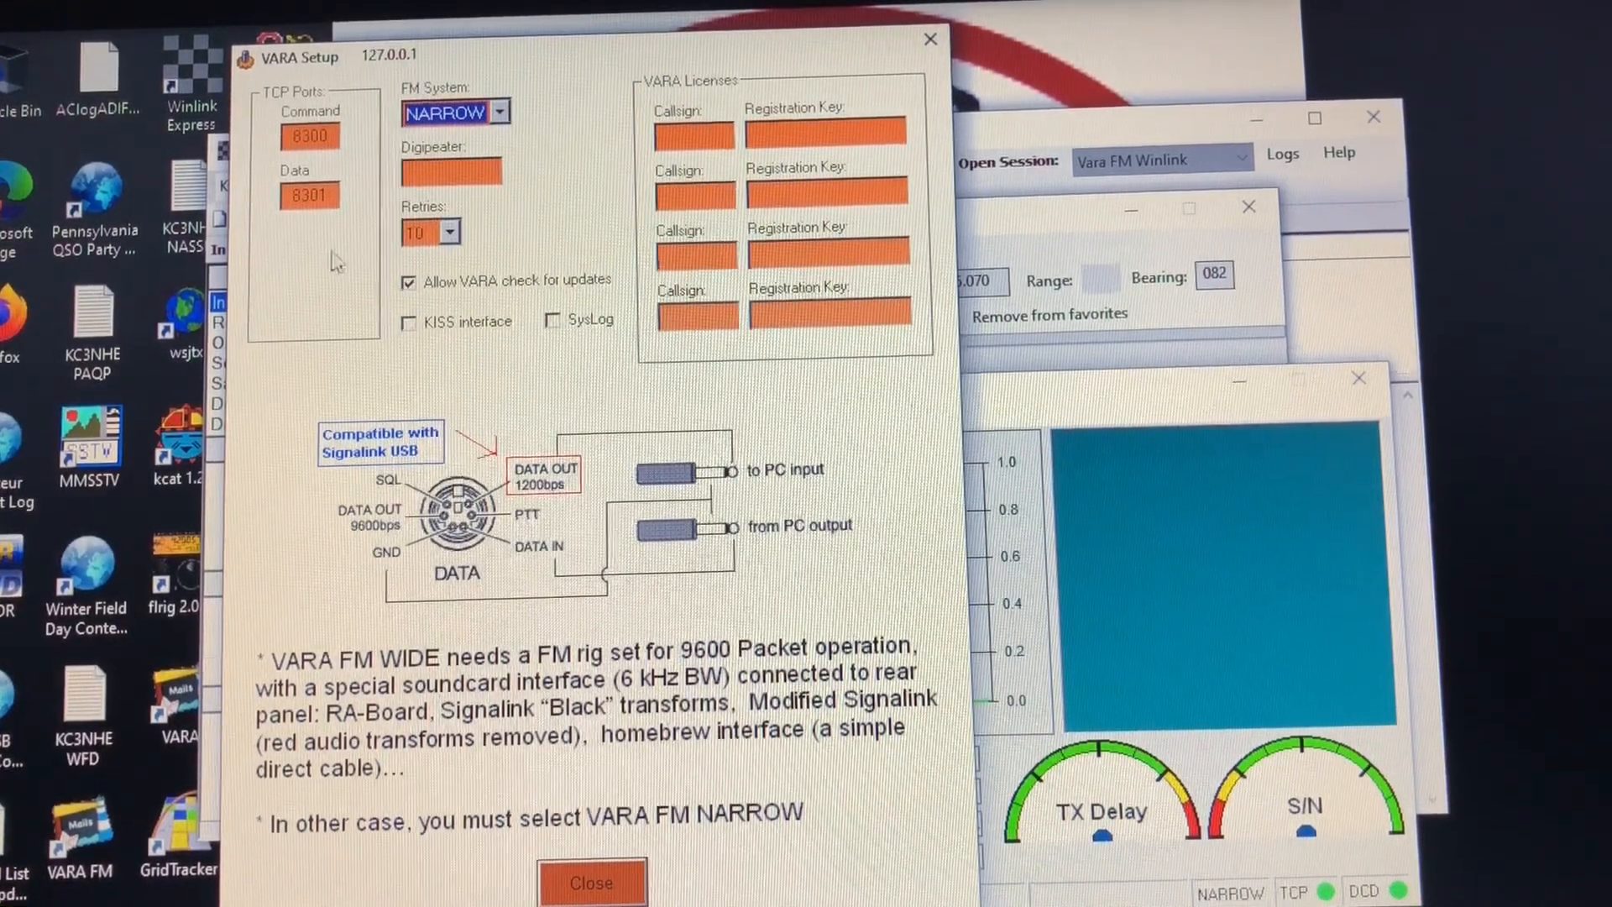
{"action": "mouse_move", "coordinate": [447, 247]}
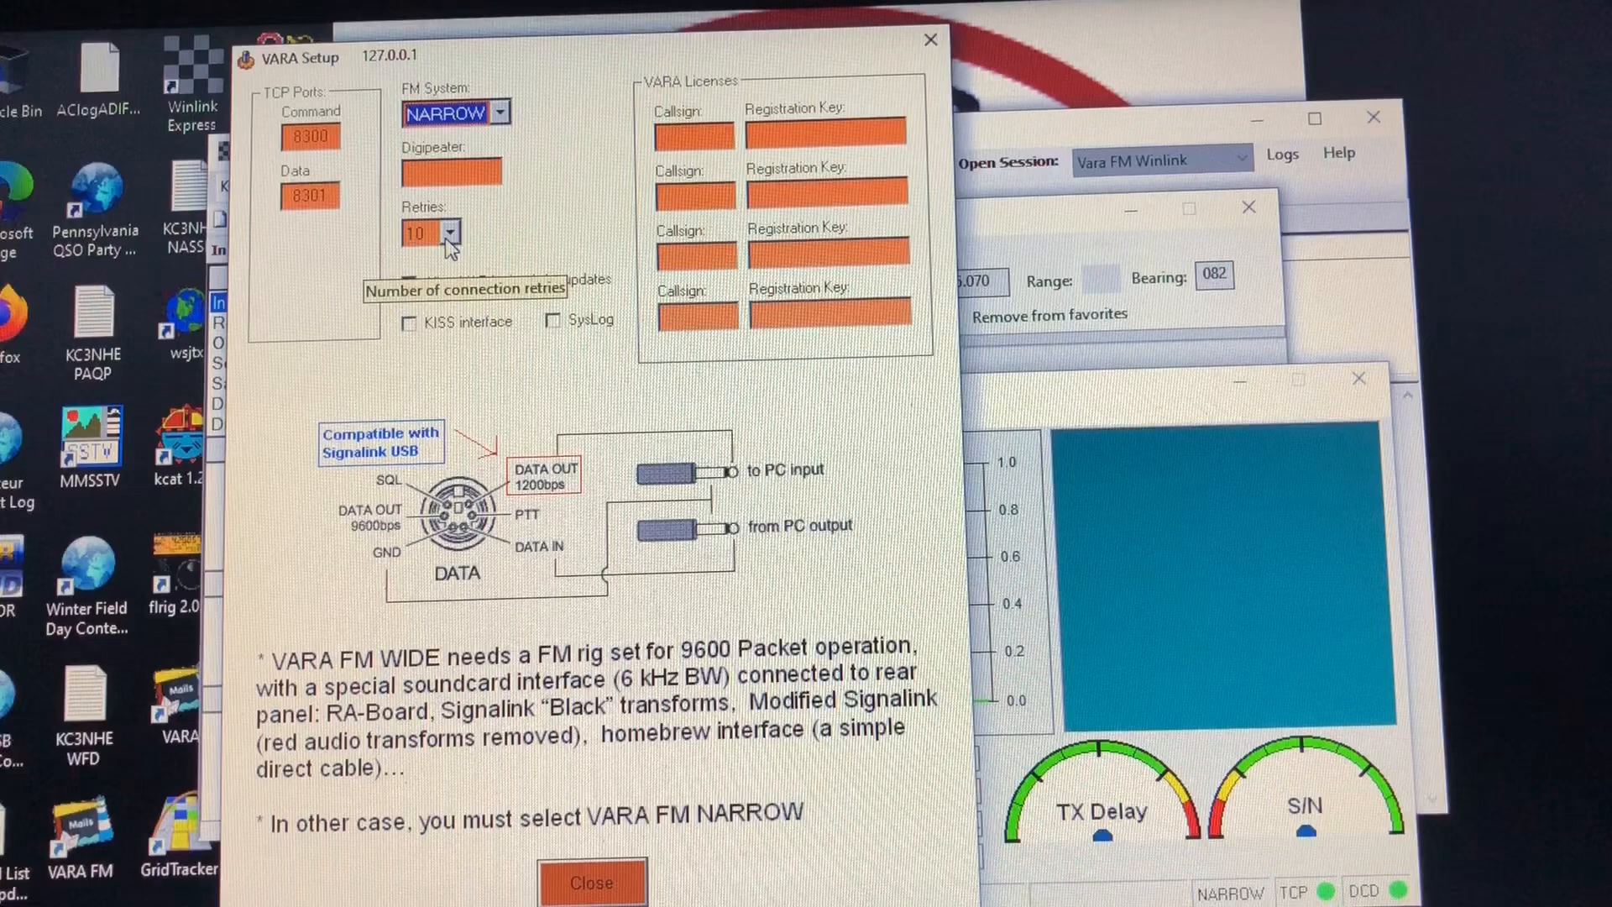
{"action": "left_click", "coordinate": [455, 232]}
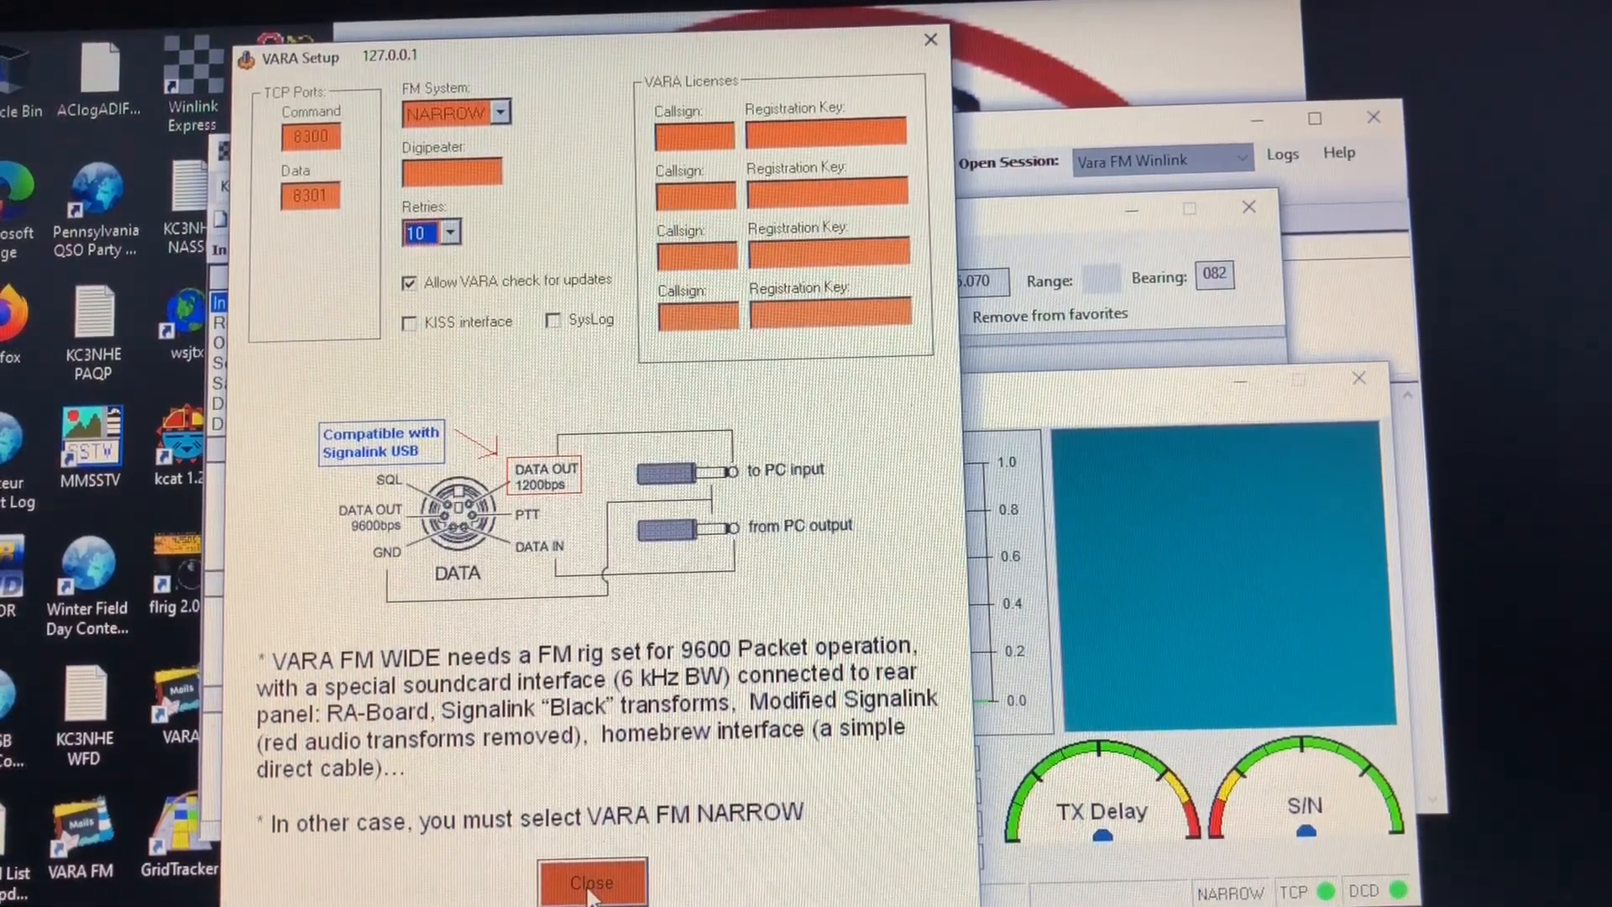
{"action": "left_click", "coordinate": [591, 882]}
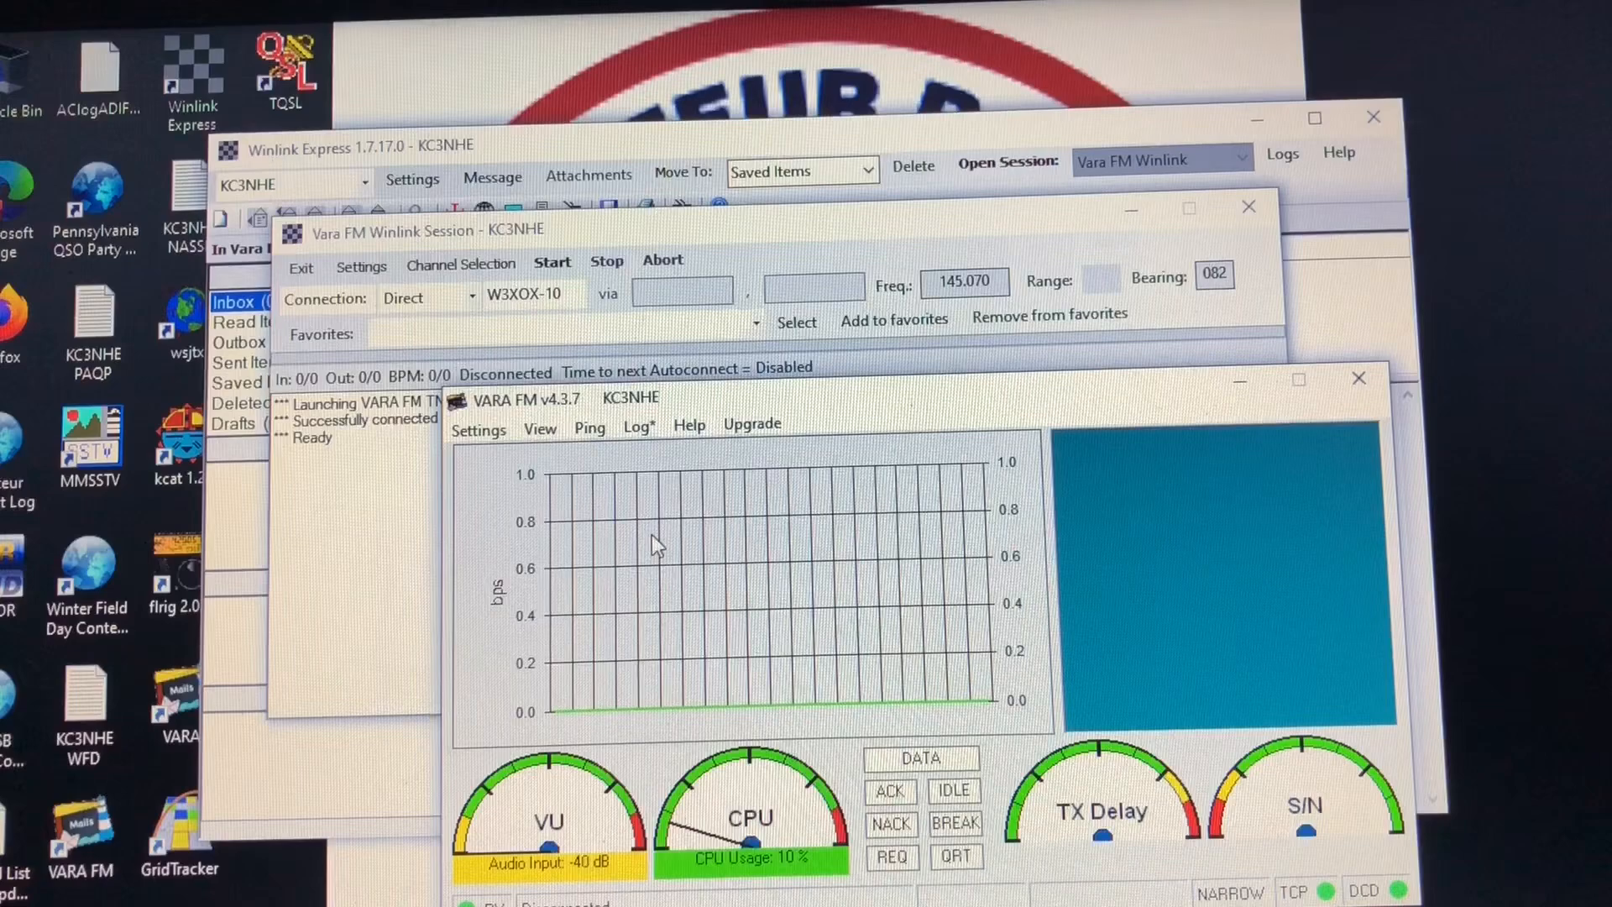
- Set sound card input to Microphone (USB Audio CODEC) and output to Speakers (USB Audio CODEC), then close
{"action": "left_click", "coordinate": [479, 429]}
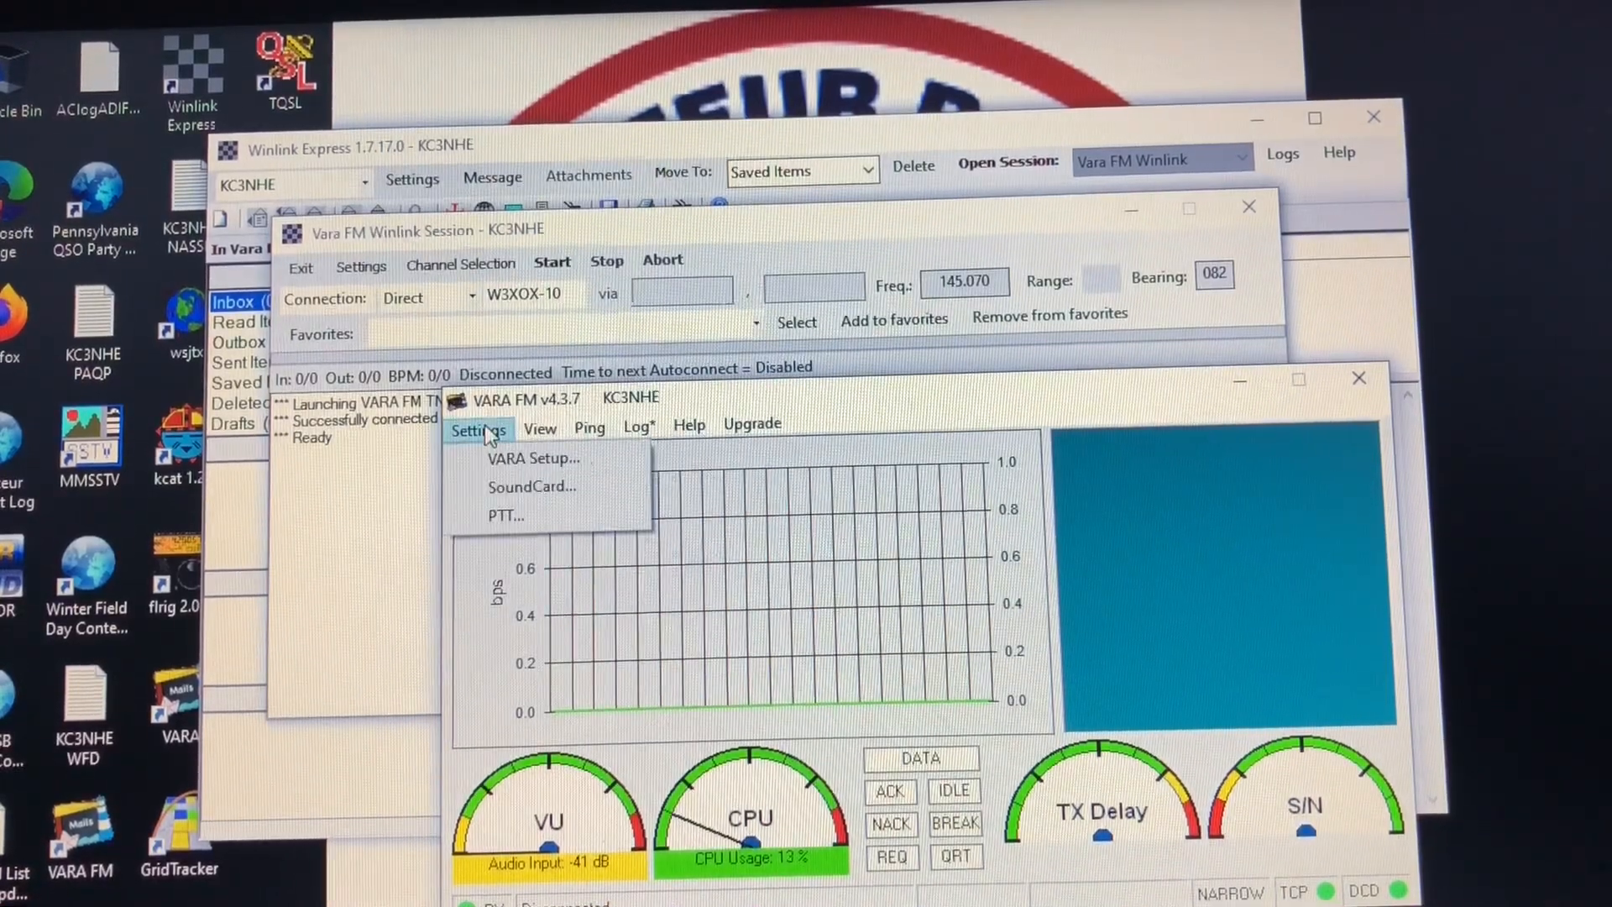
{"action": "mouse_move", "coordinate": [531, 487]}
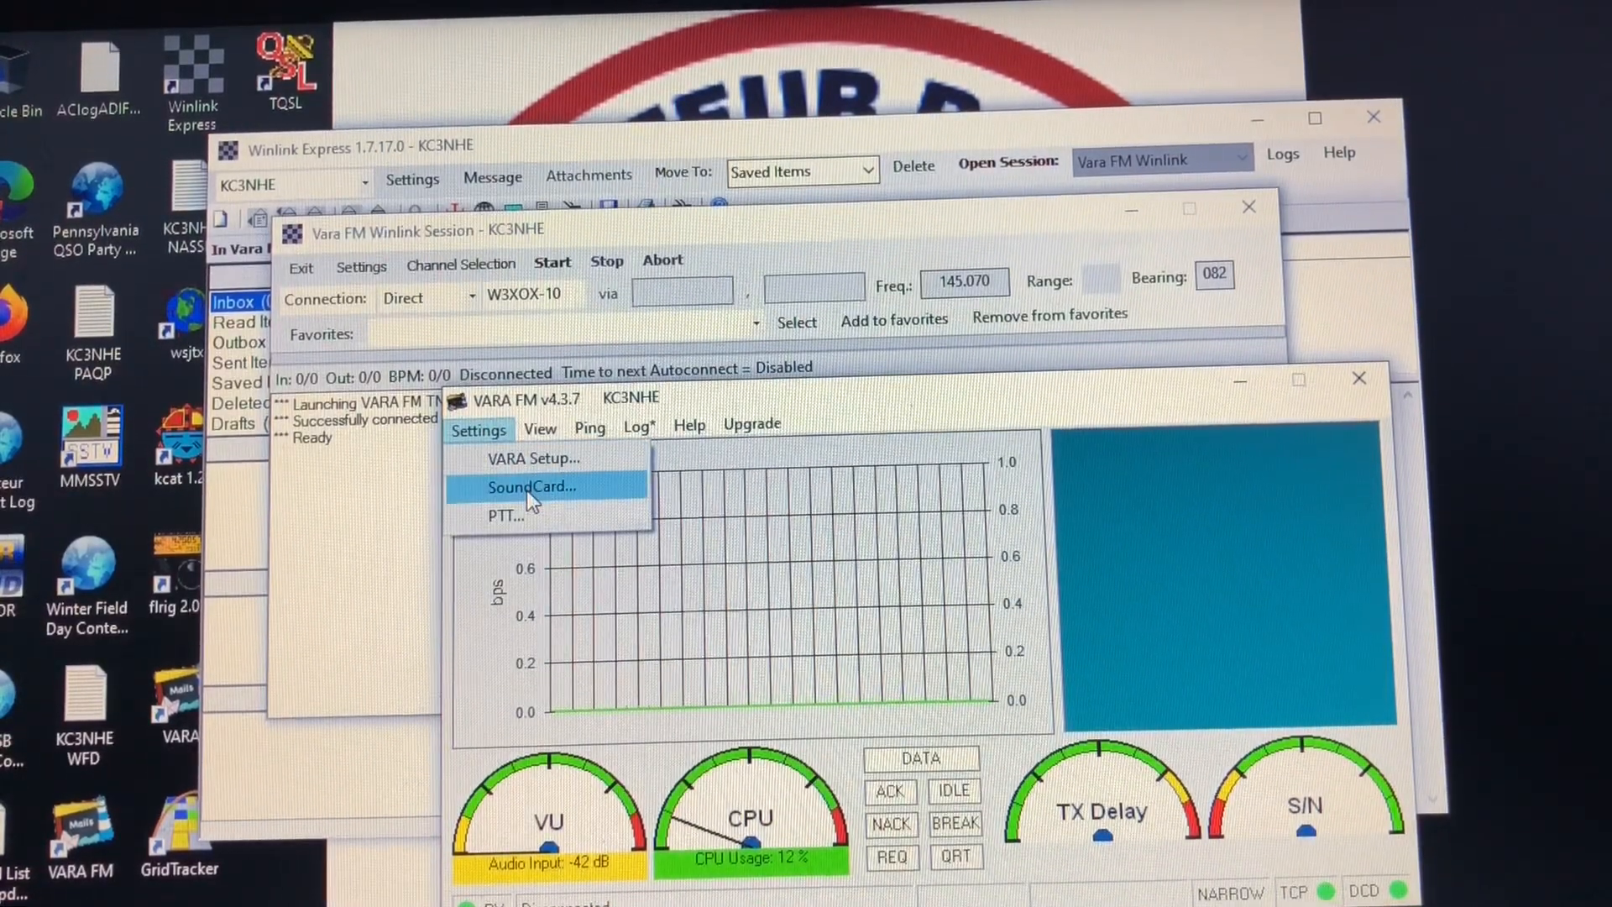
{"action": "left_click", "coordinate": [533, 487]}
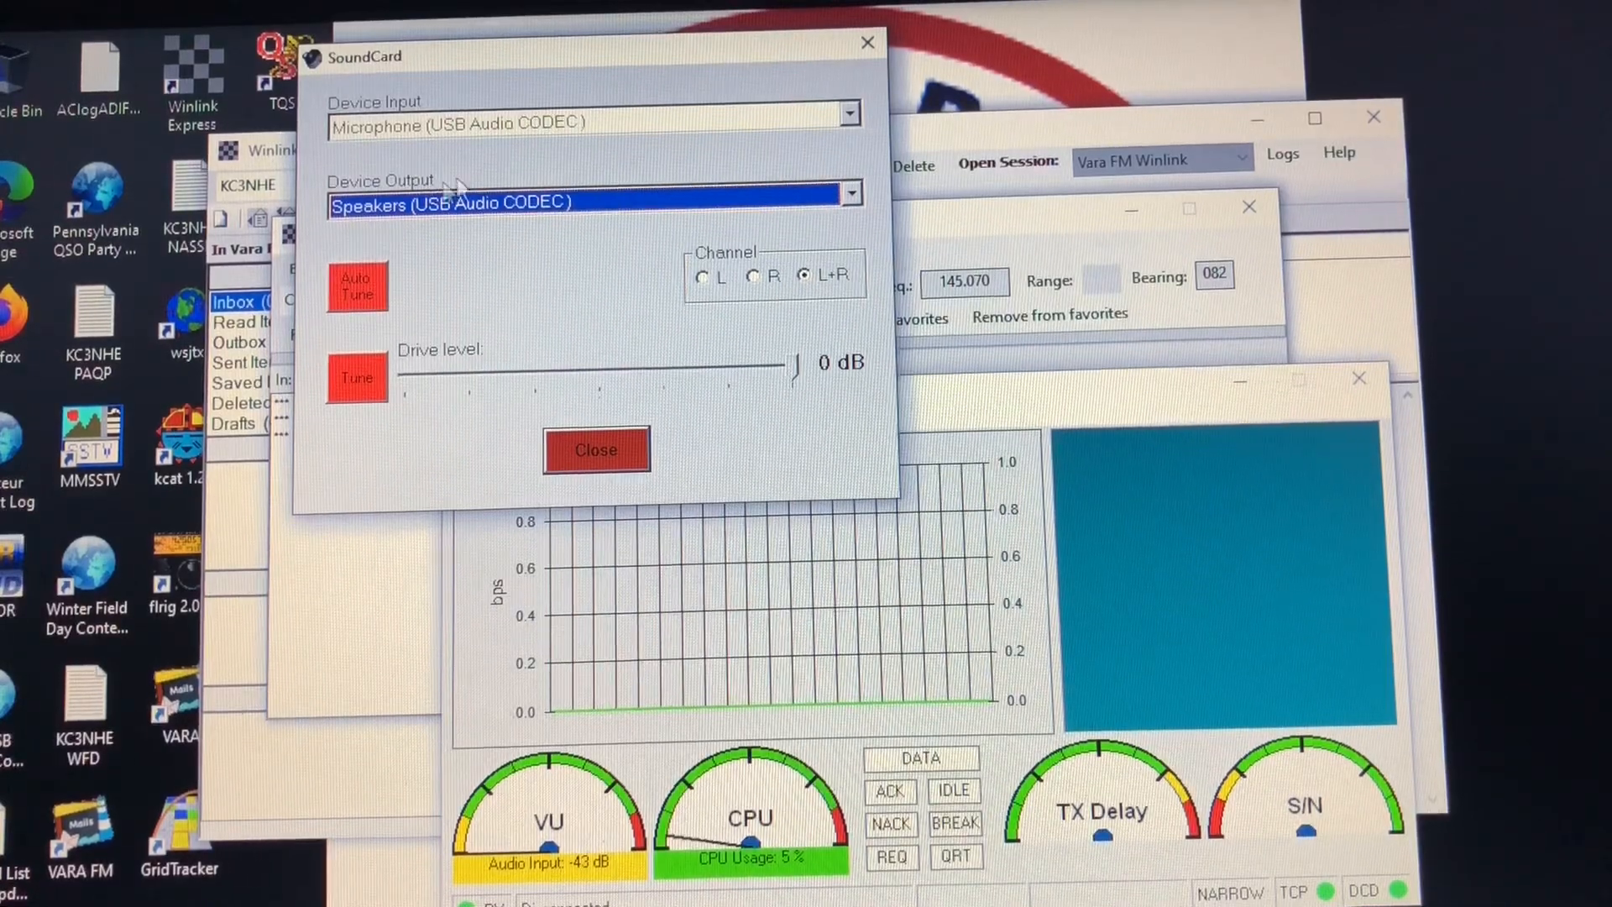
{"action": "left_click", "coordinate": [847, 113]}
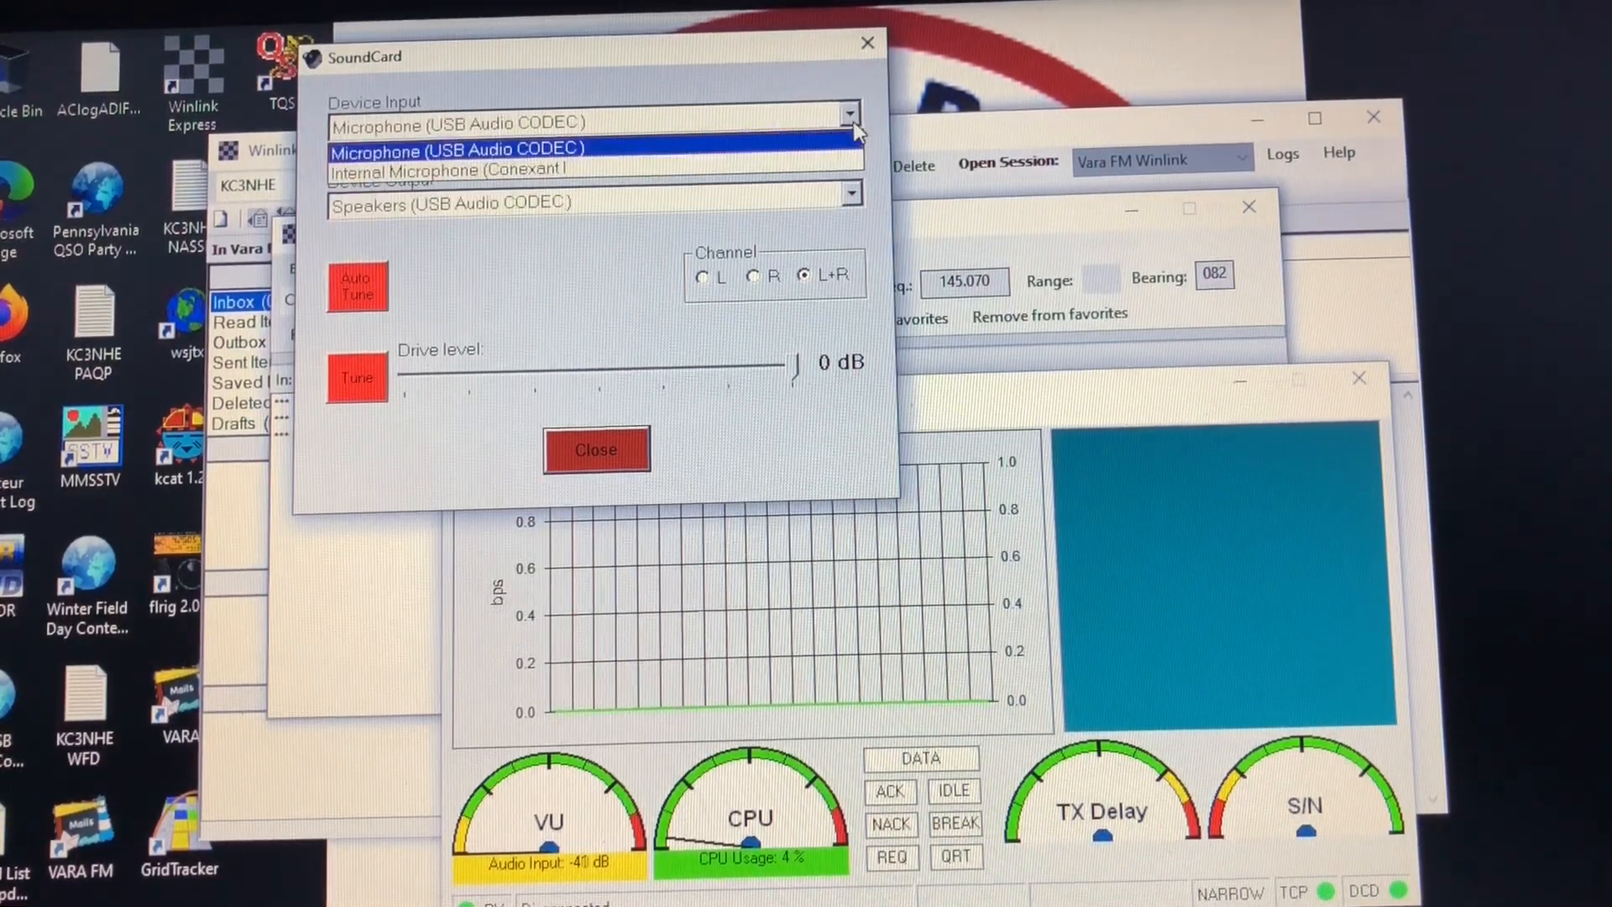
{"action": "mouse_move", "coordinate": [571, 171]}
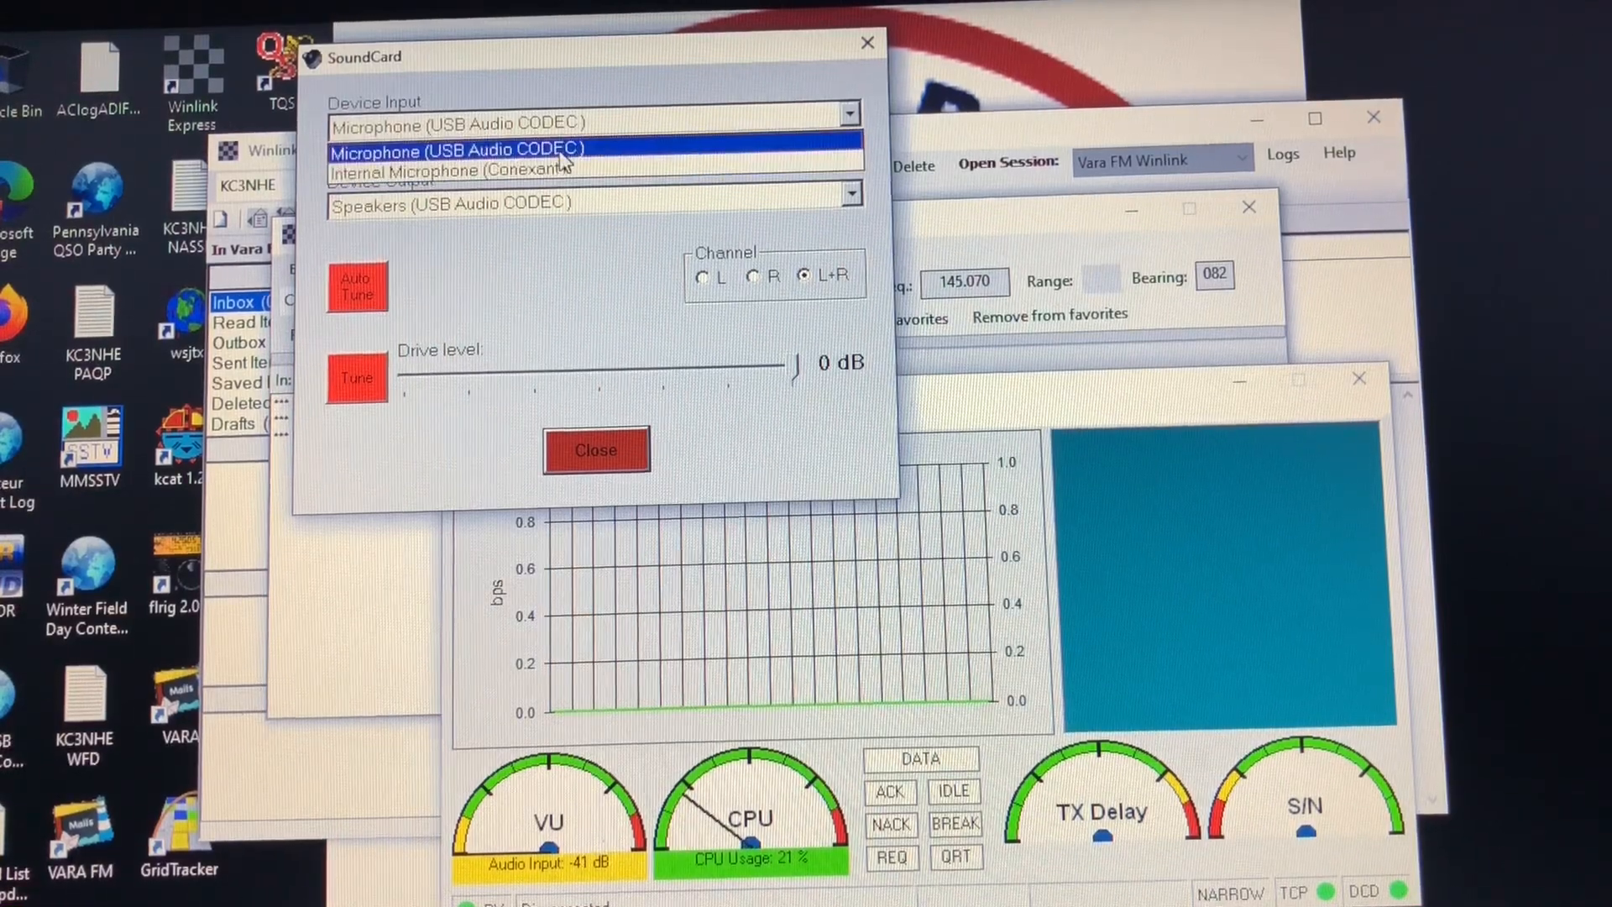
{"action": "left_click", "coordinate": [455, 123]}
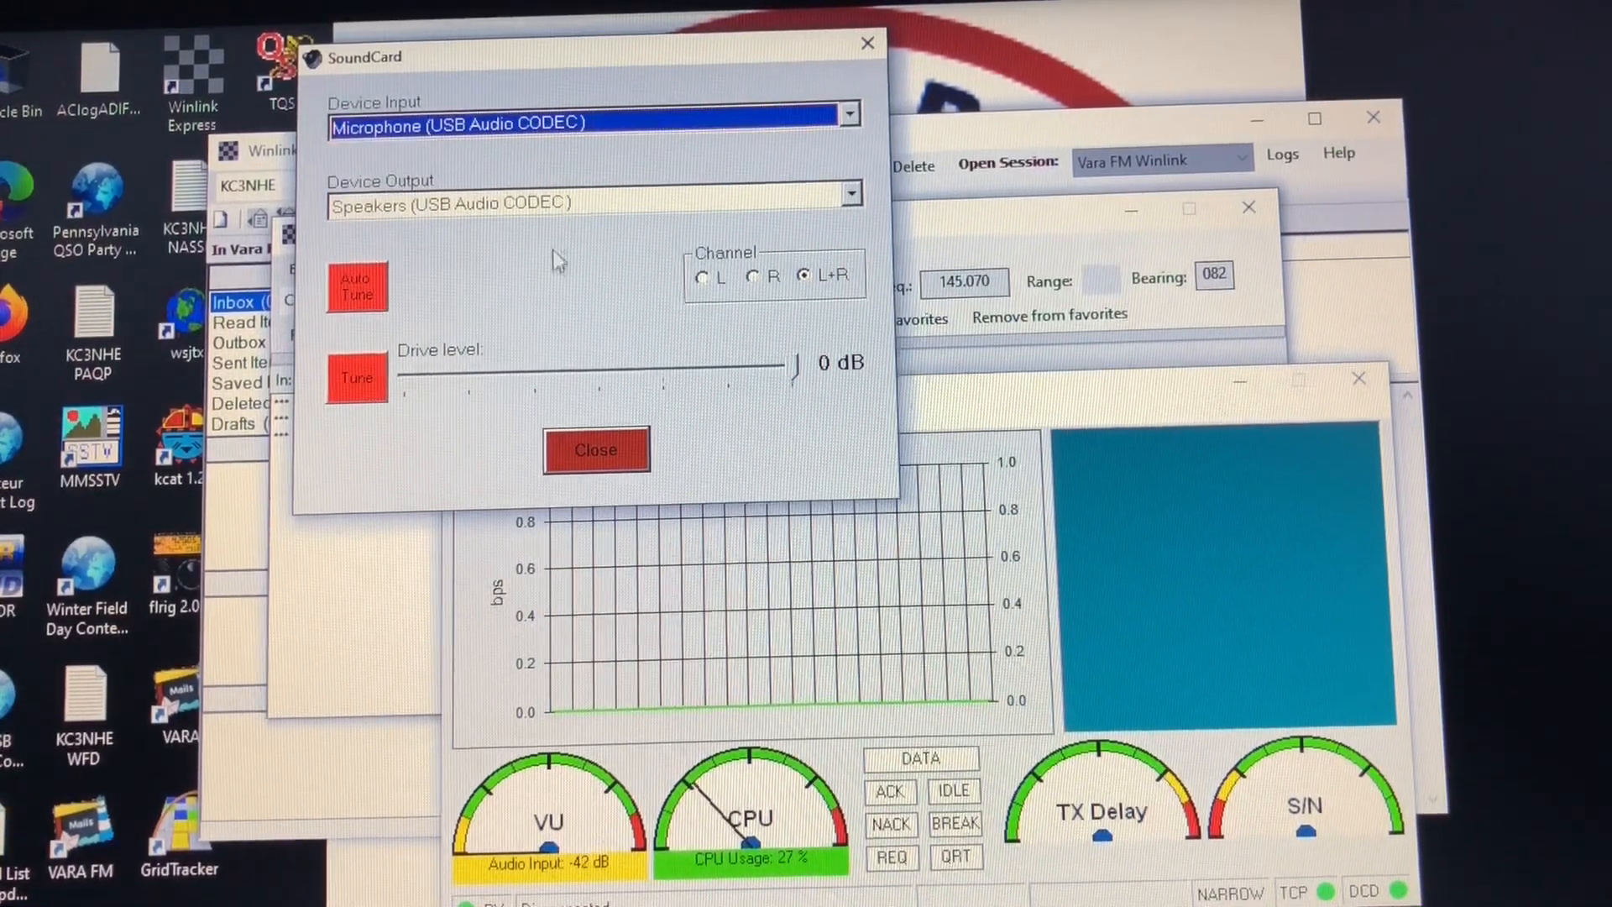
{"action": "left_click", "coordinate": [849, 195]}
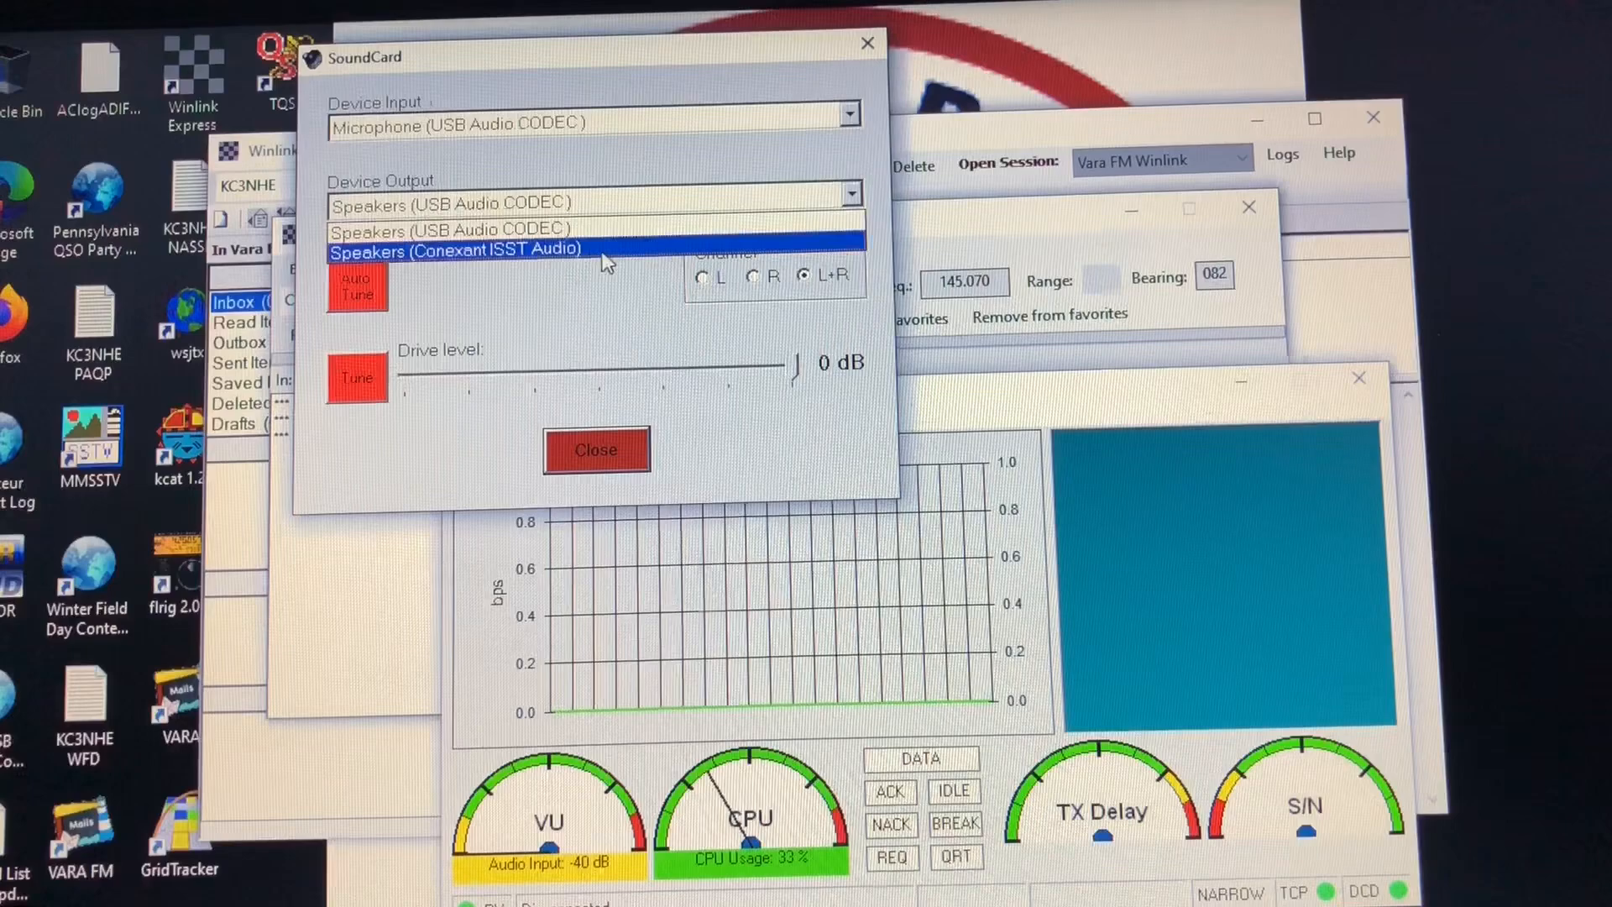
{"action": "left_click", "coordinate": [452, 229]}
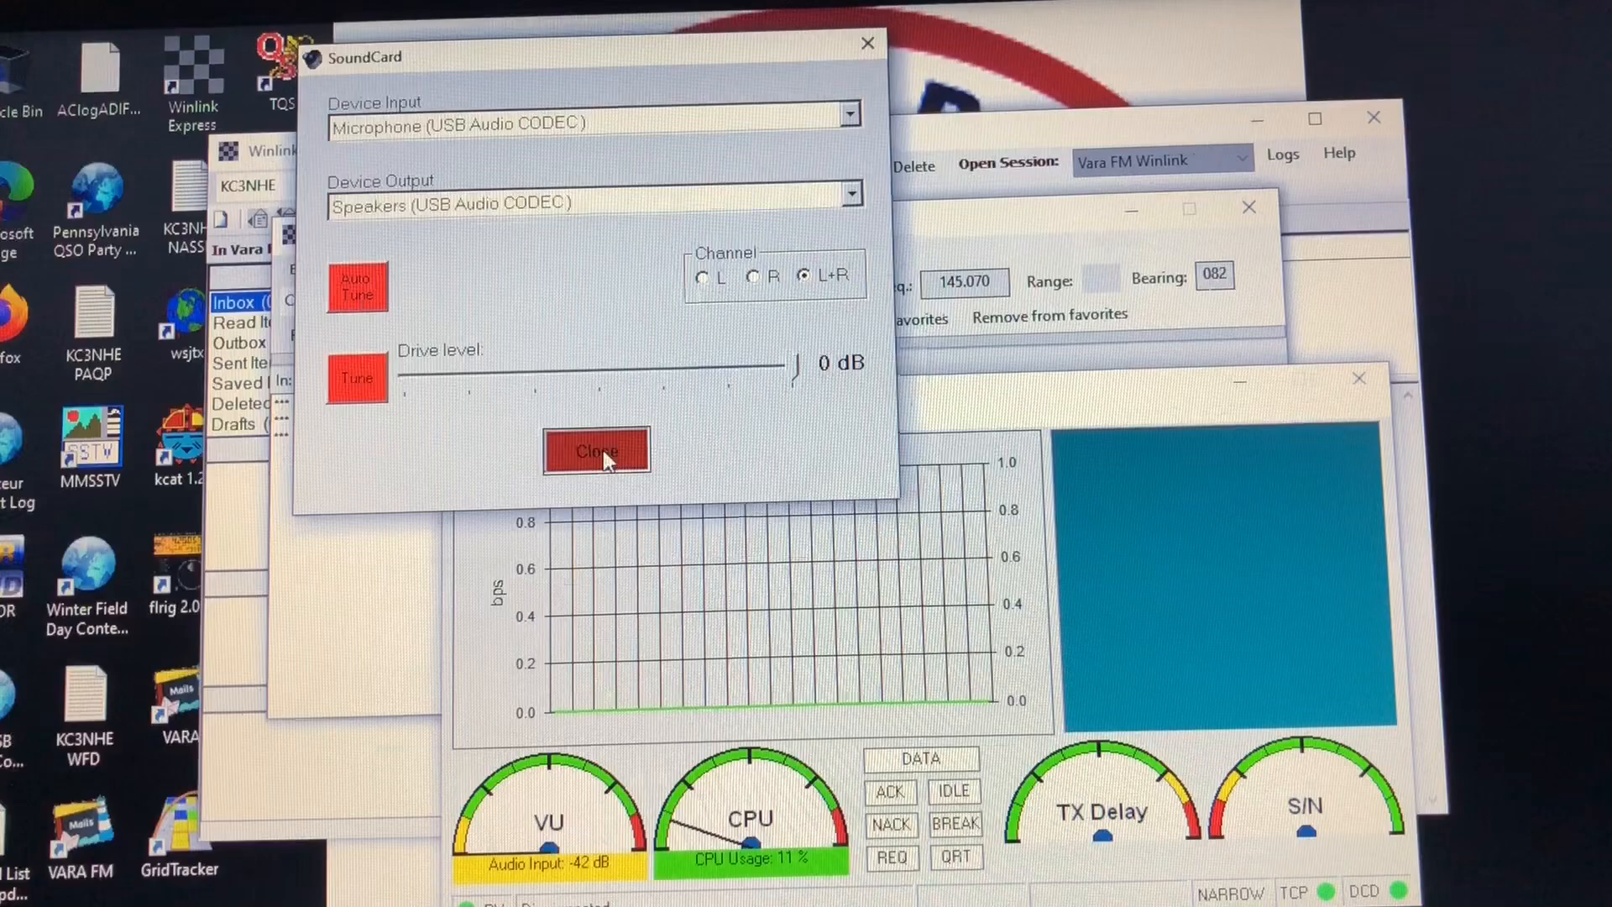
{"action": "left_click", "coordinate": [596, 450]}
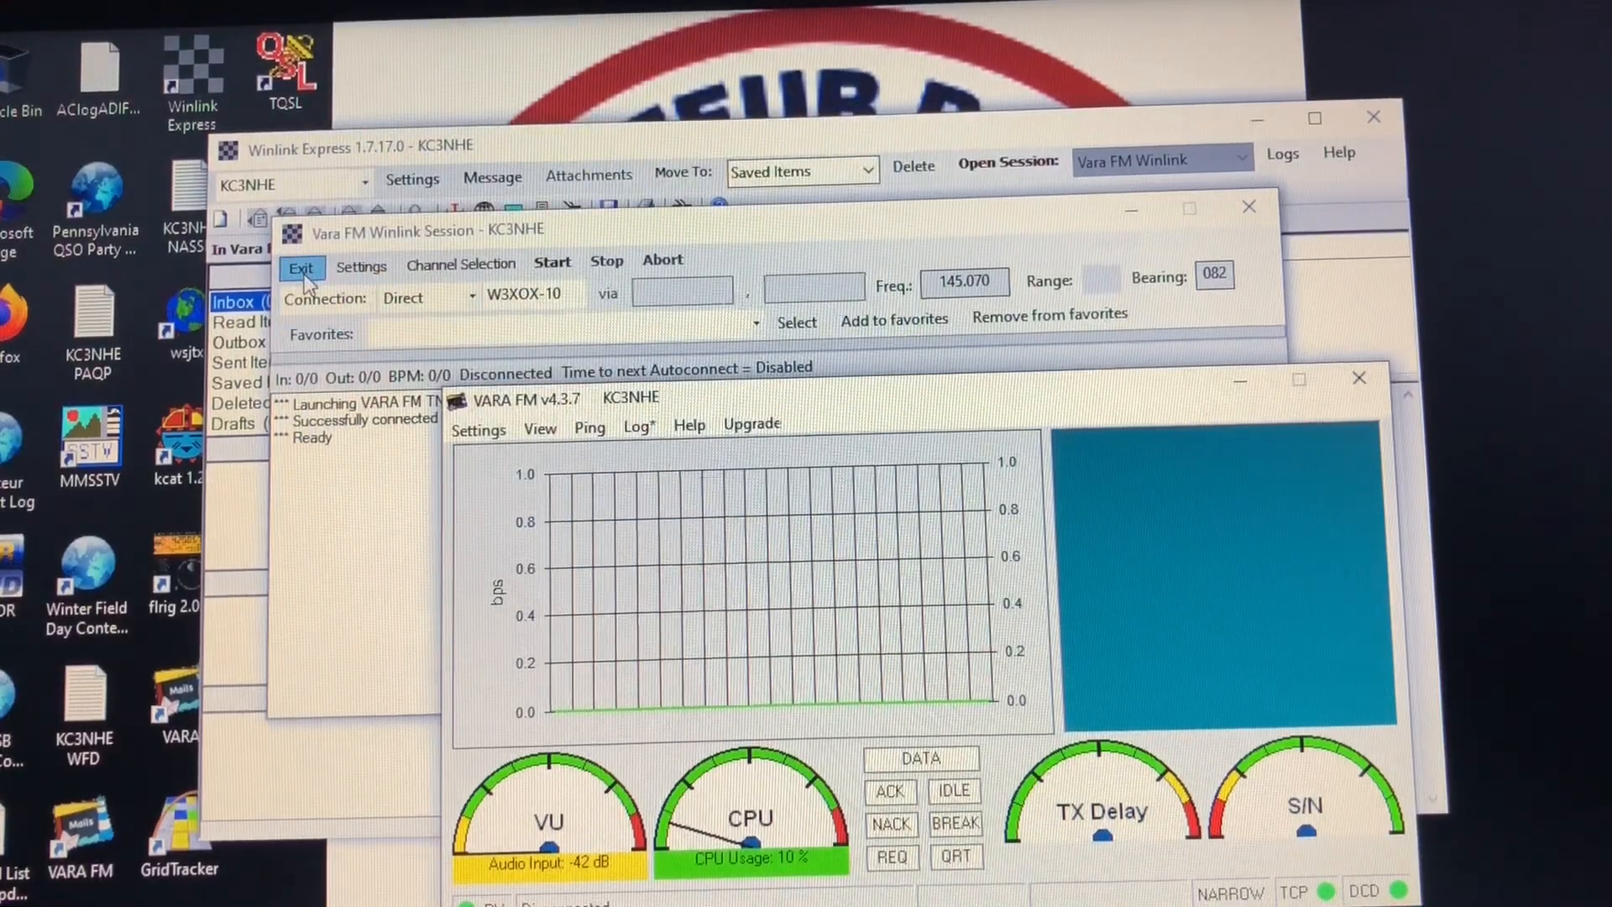
- Keep PTT on CAT control over COM3 for a Yaesu FT-991 at 9600 baud, then close the PTT settings
{"action": "left_click", "coordinate": [479, 428]}
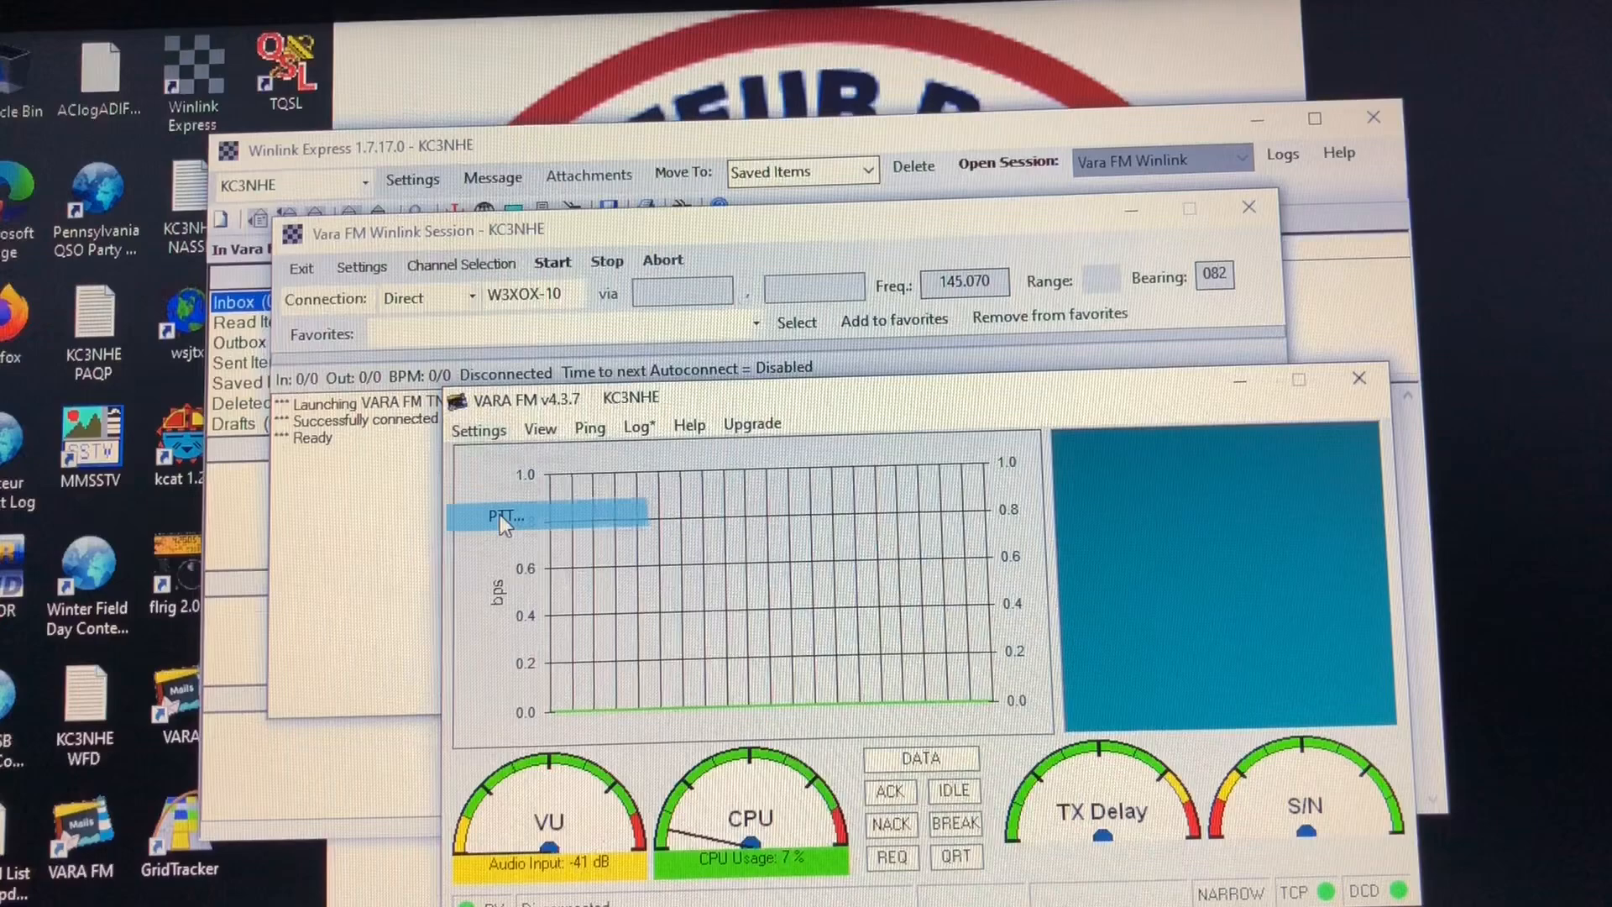
{"action": "left_click", "coordinate": [504, 516]}
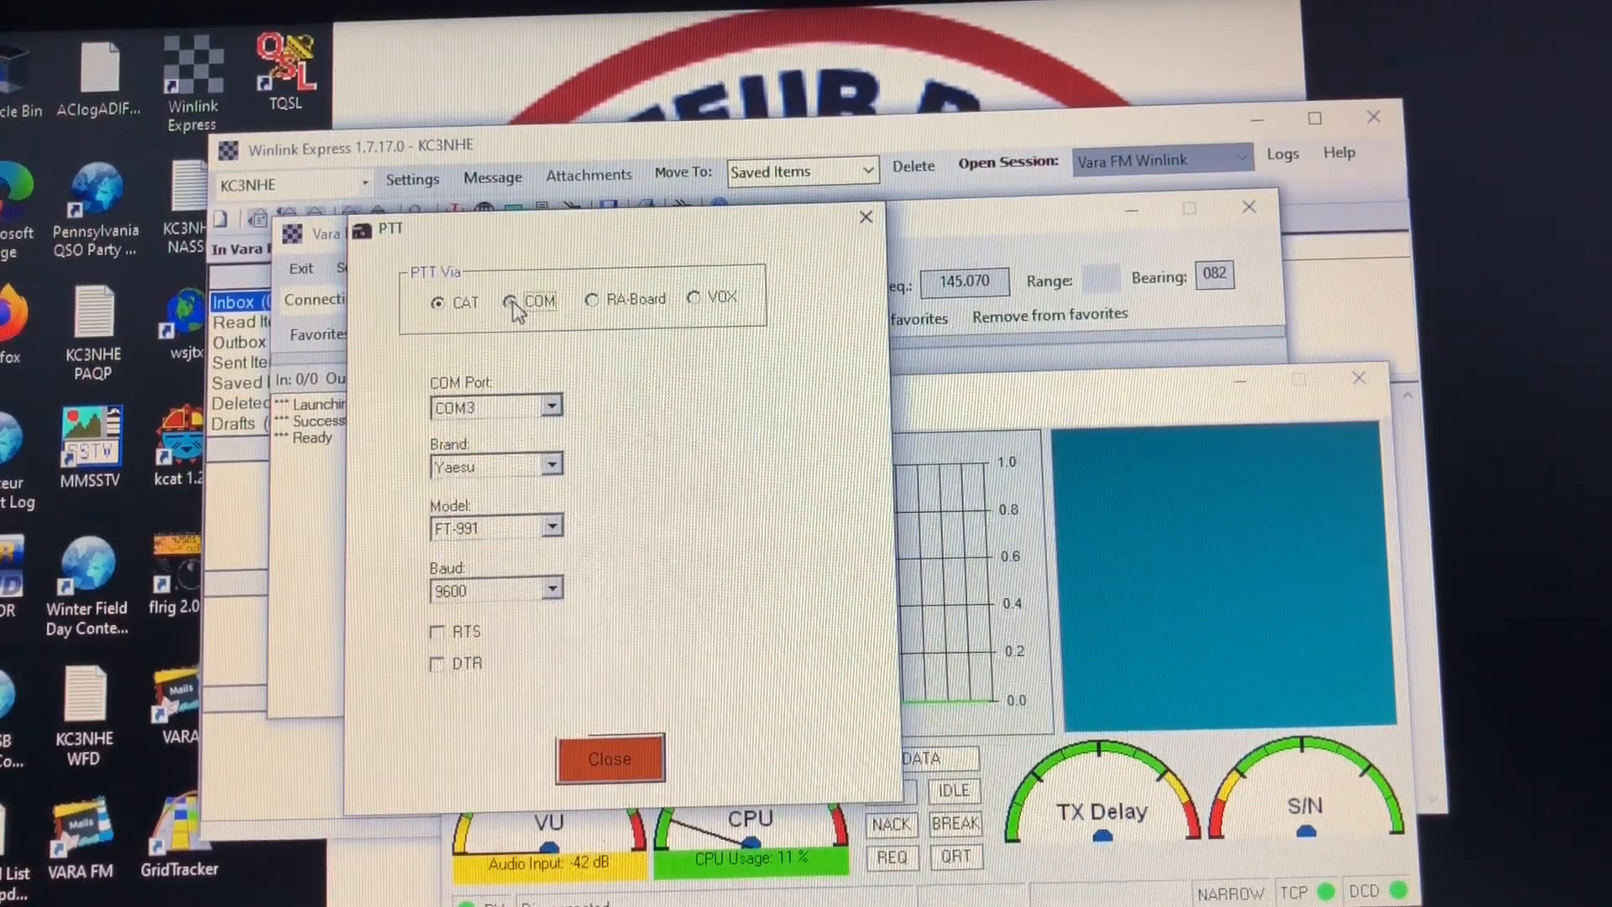
{"action": "left_click", "coordinate": [507, 301]}
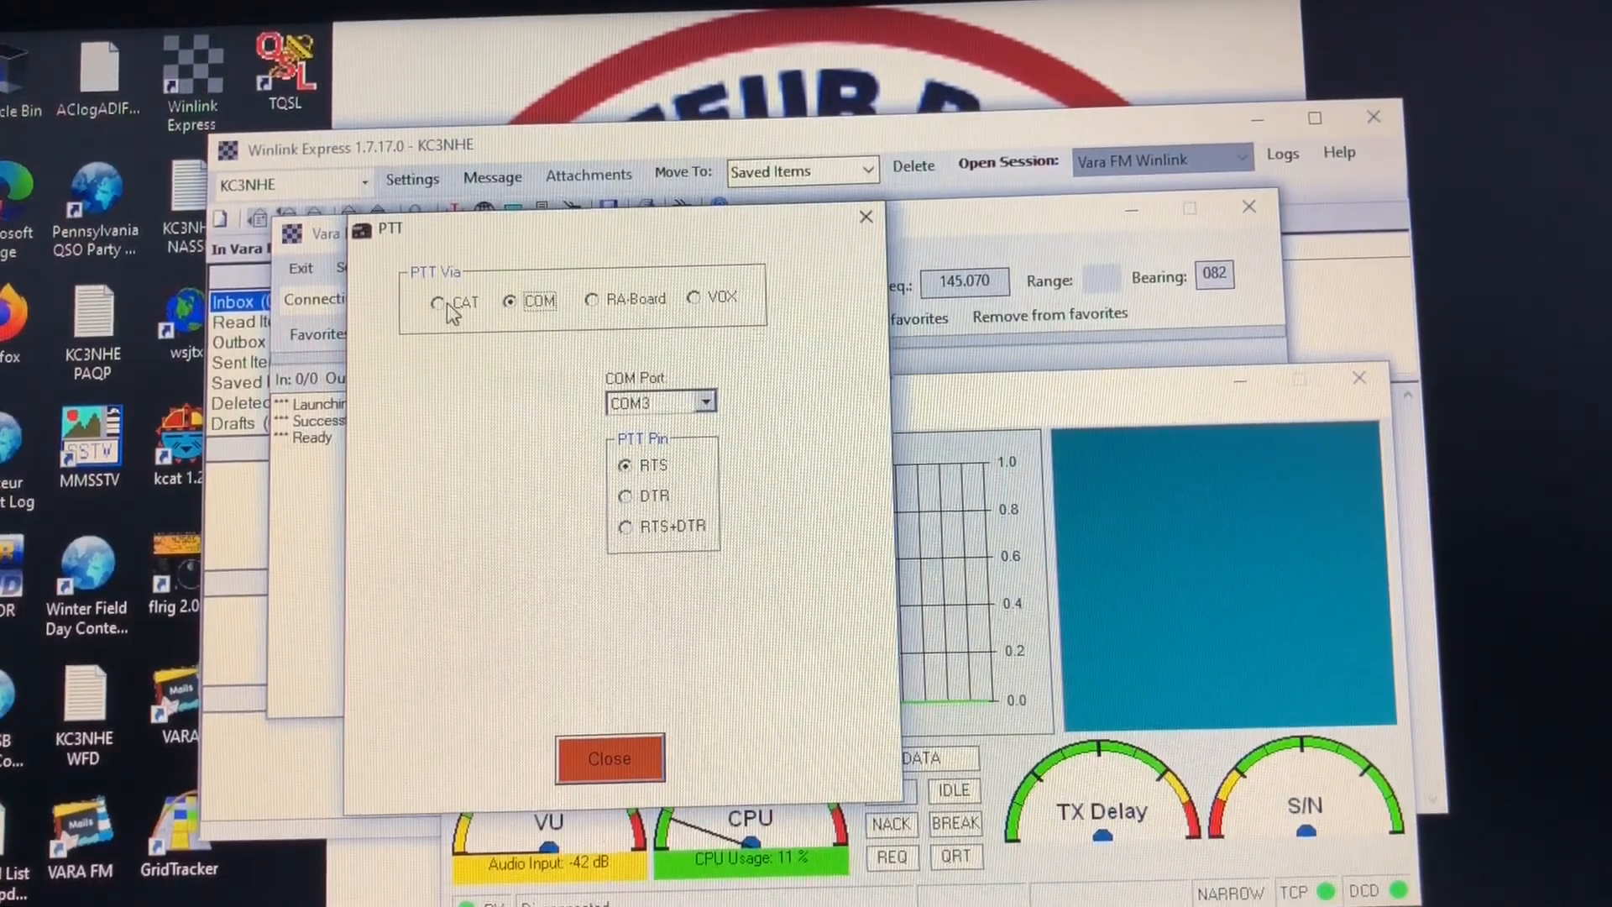
{"action": "left_click", "coordinate": [440, 302]}
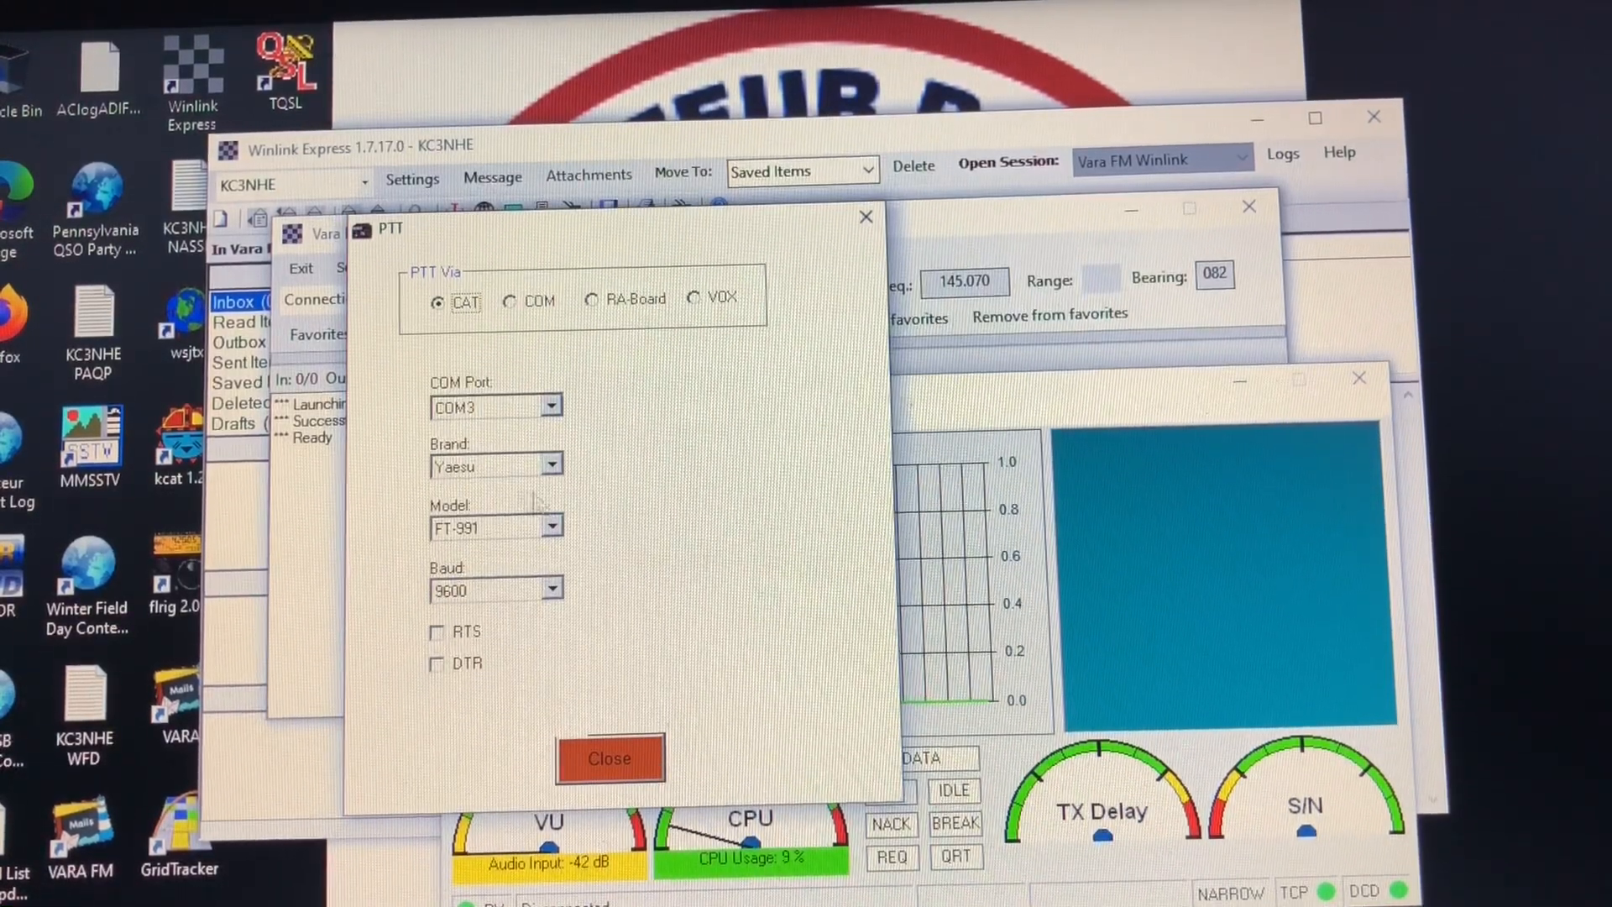
{"action": "mouse_move", "coordinate": [497, 539]}
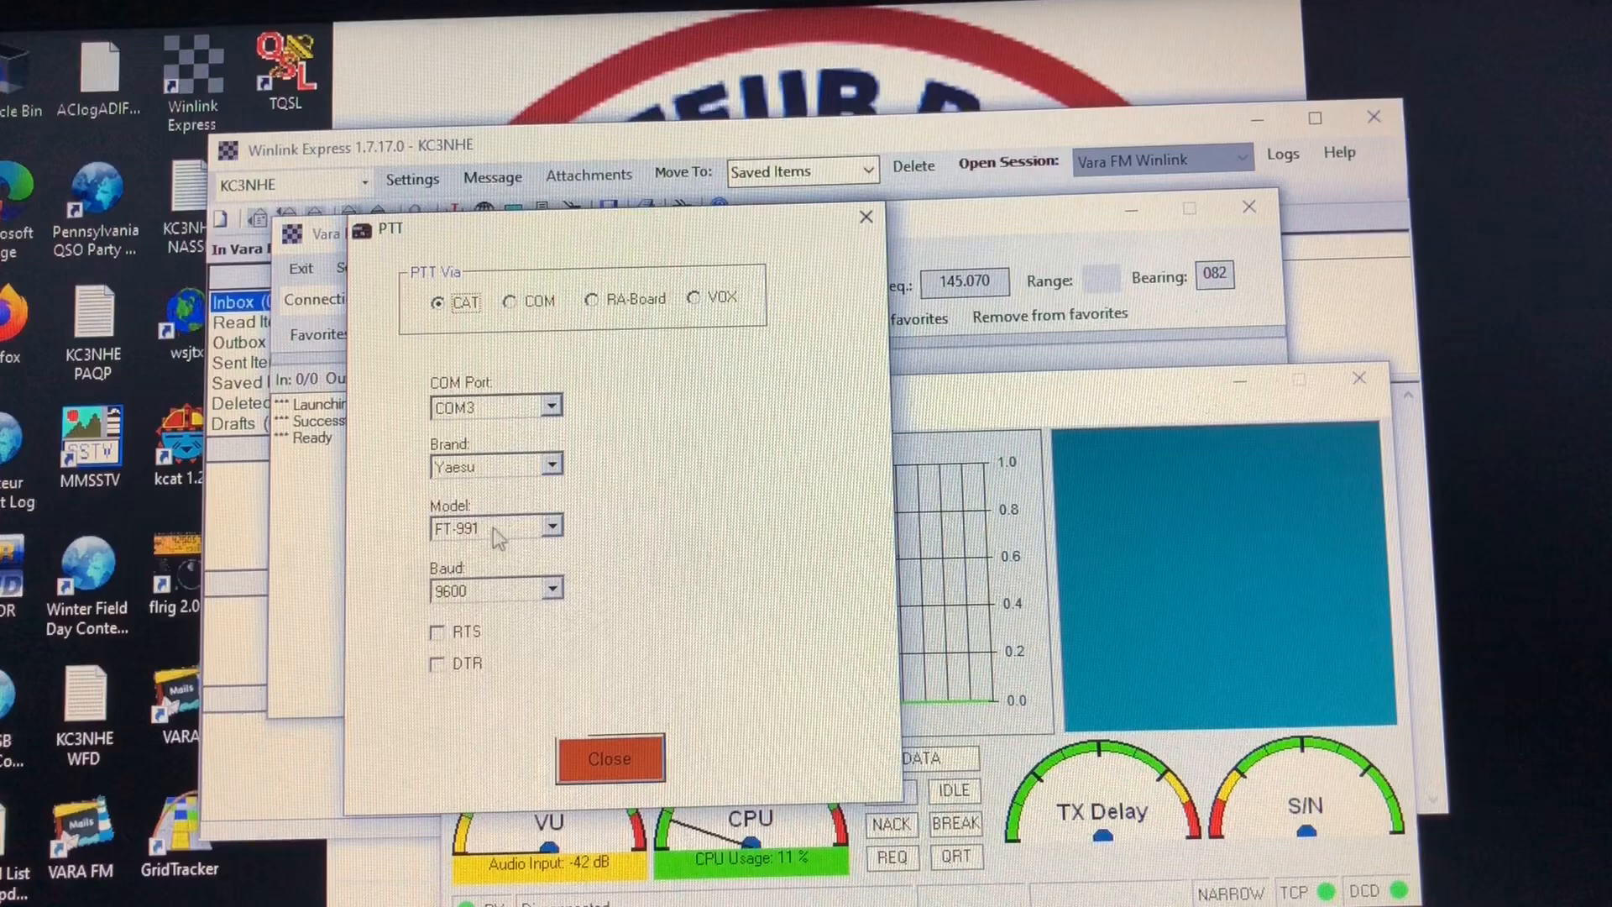
{"action": "left_click", "coordinate": [552, 527]}
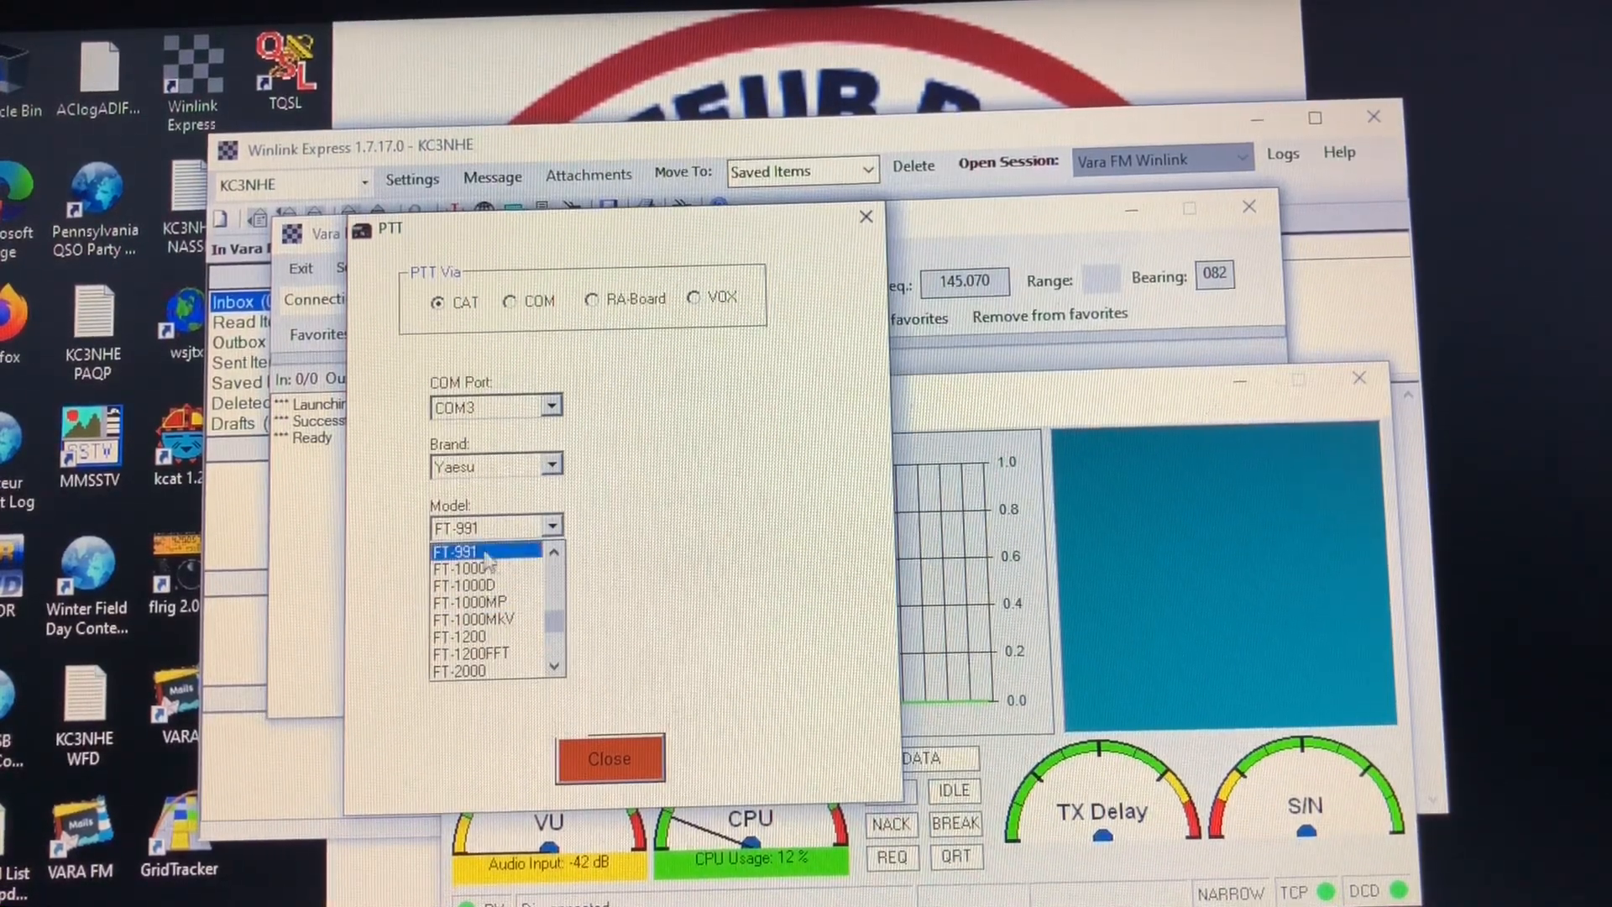
{"action": "left_click", "coordinate": [464, 550]}
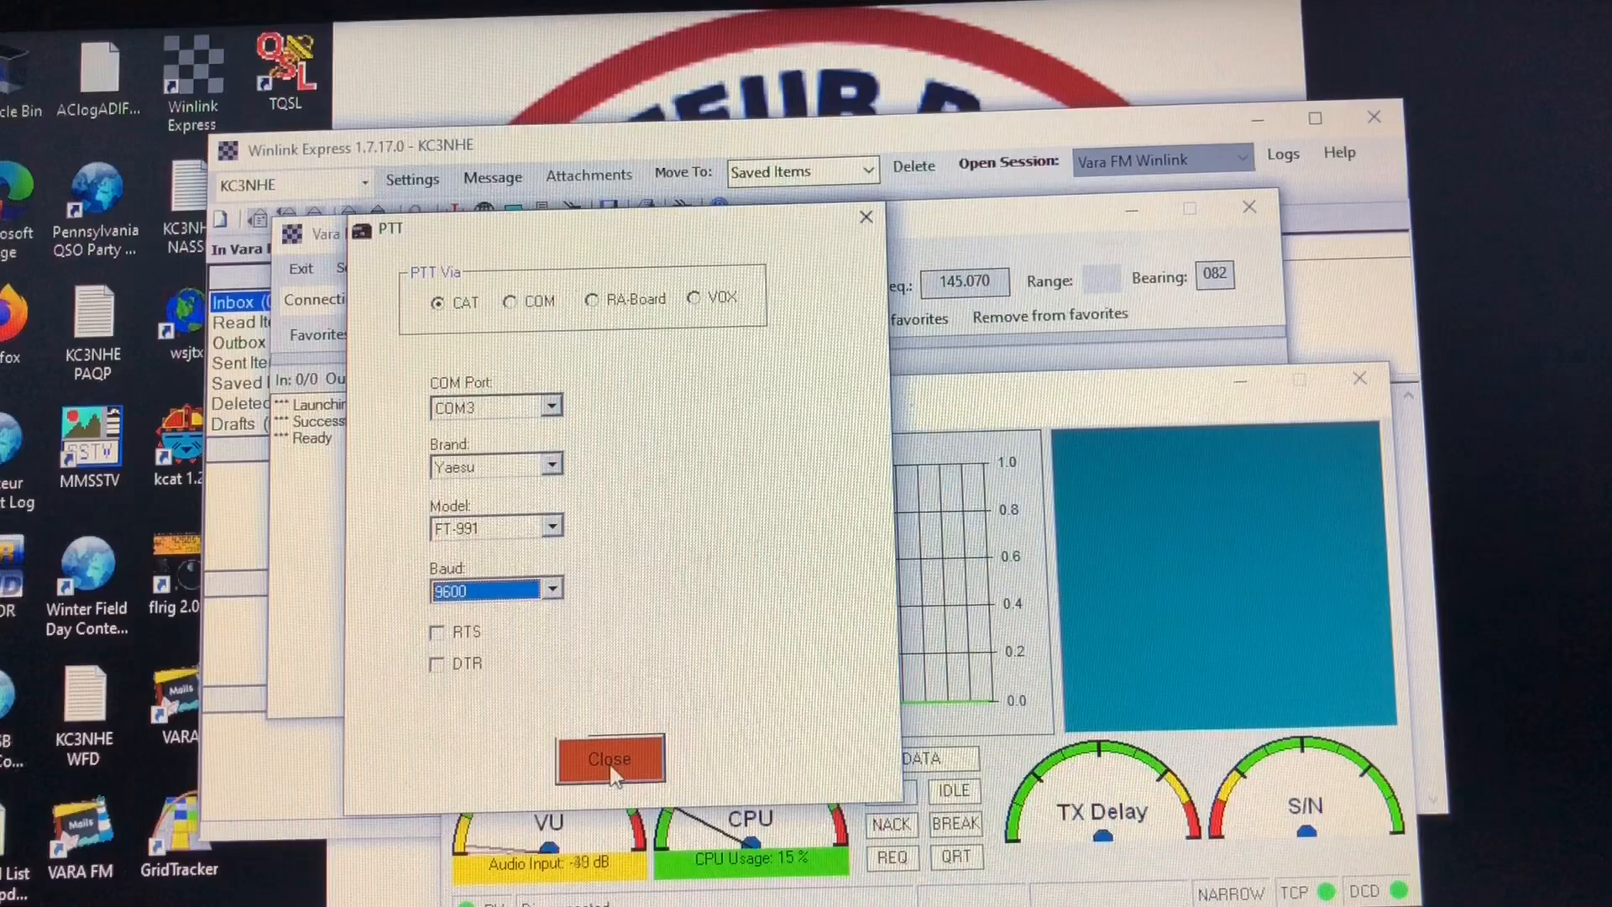
{"action": "left_click", "coordinate": [608, 759]}
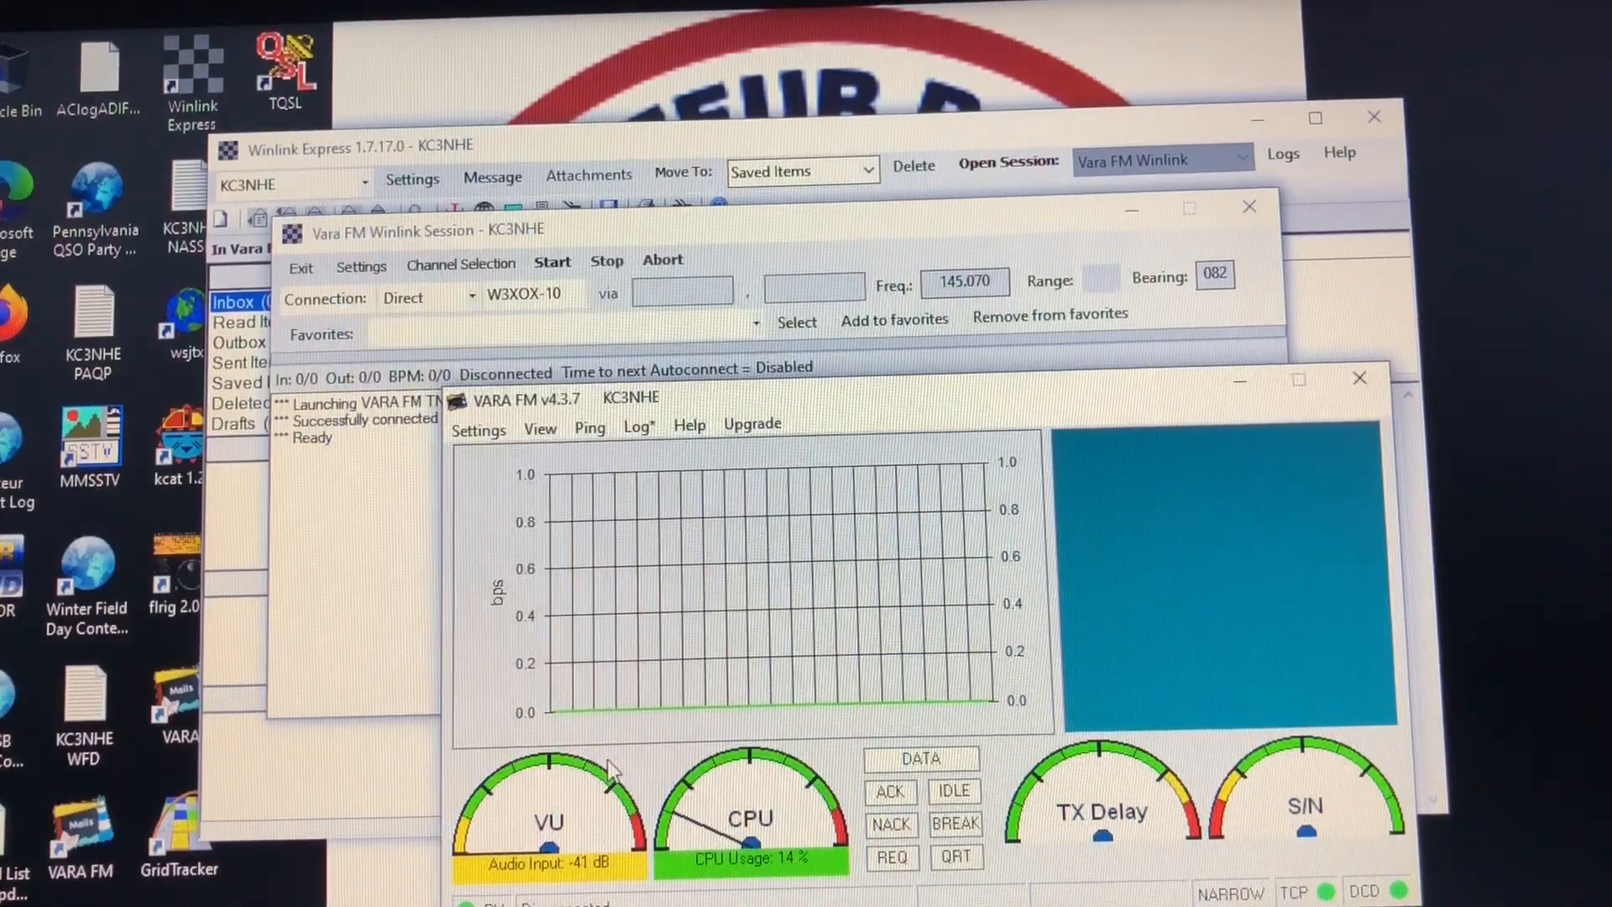